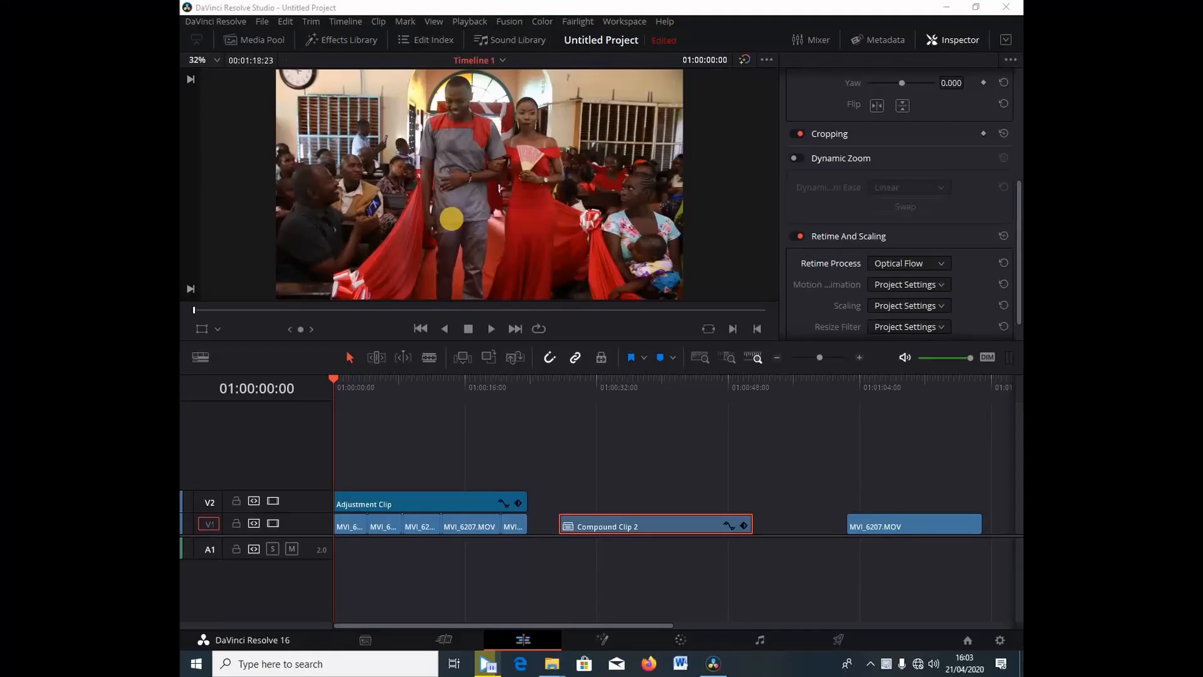
mouse_move(453, 223)
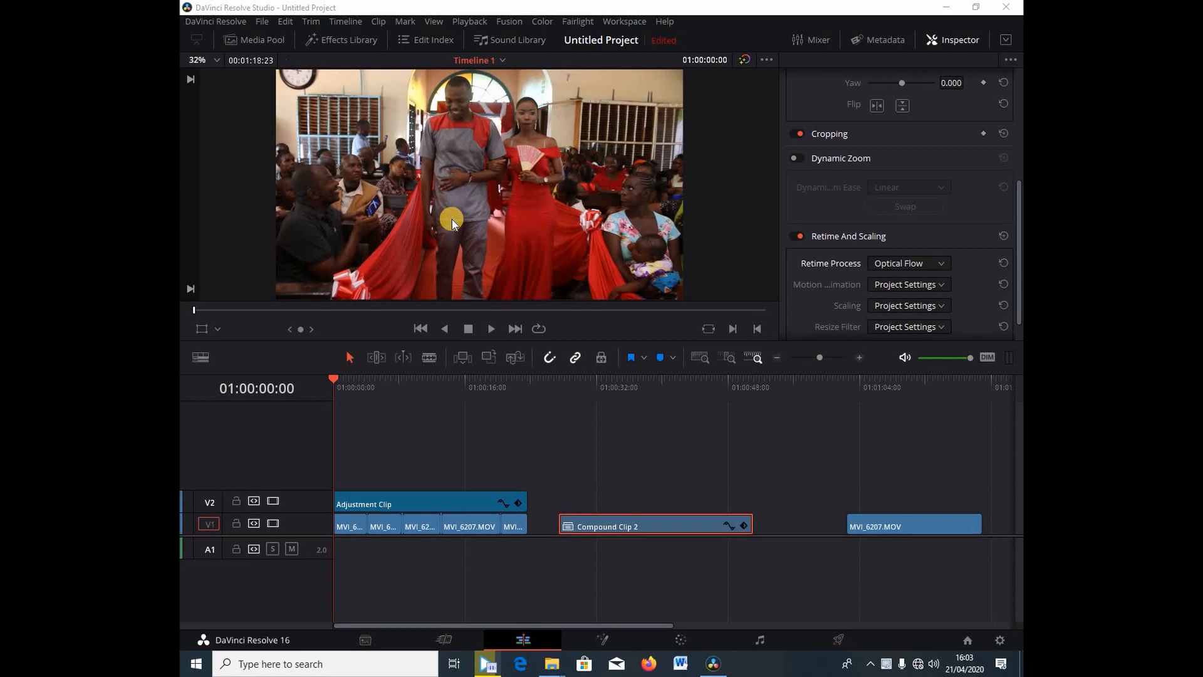
mouse_move(475, 221)
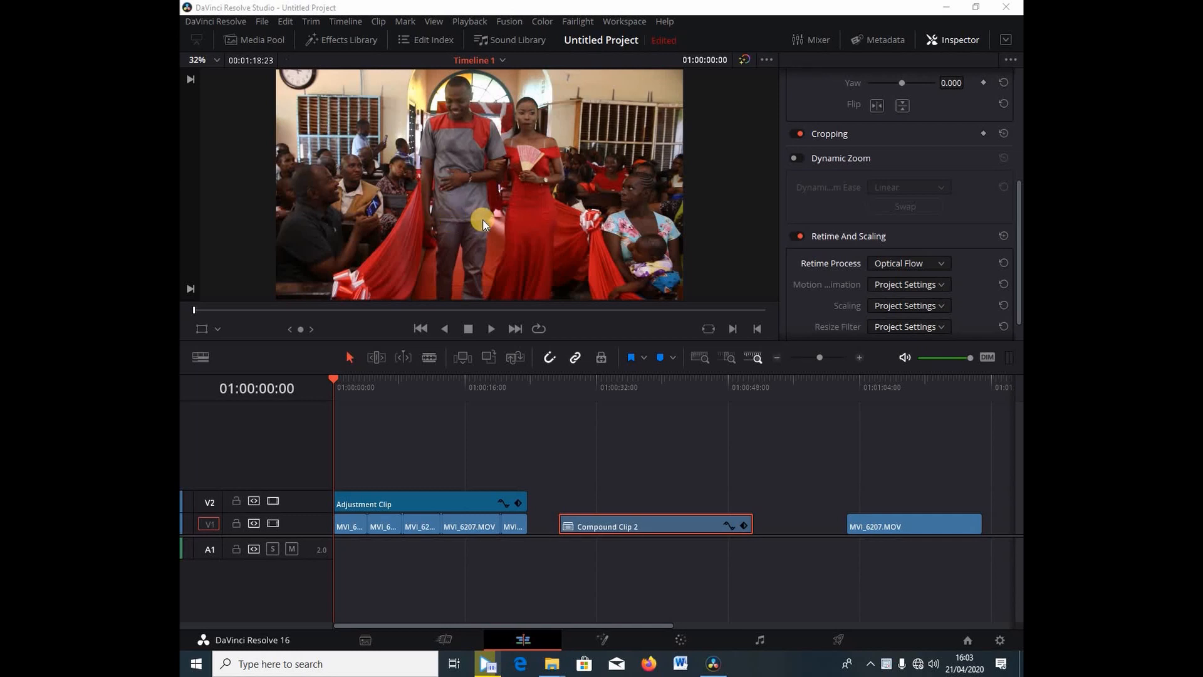
mouse_move(381, 469)
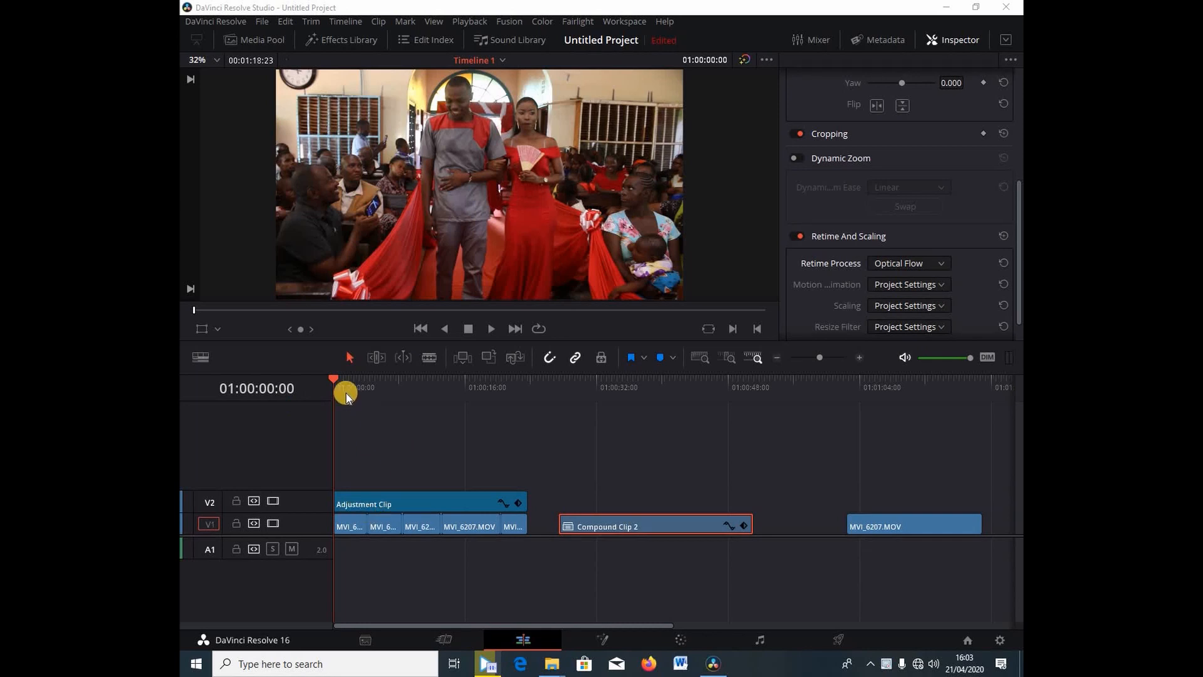
Step: Check the retime settings of Compound Clip 2, then of the final MVI_6207.MOV clip
click(491, 329)
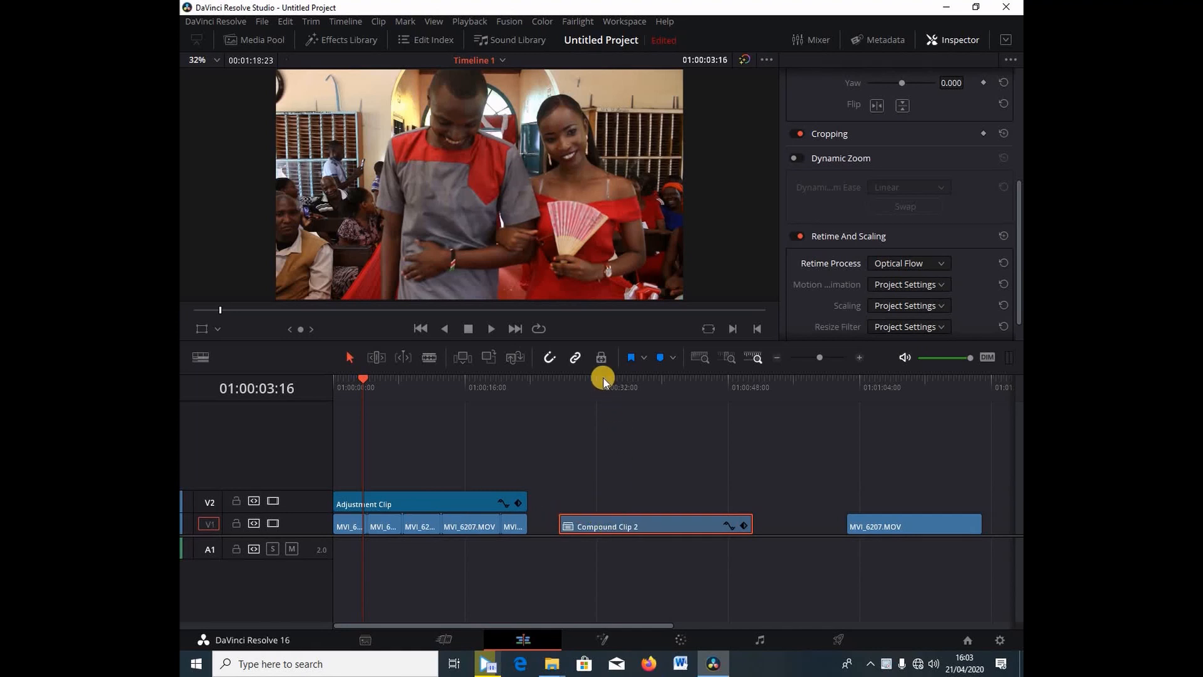
click(629, 536)
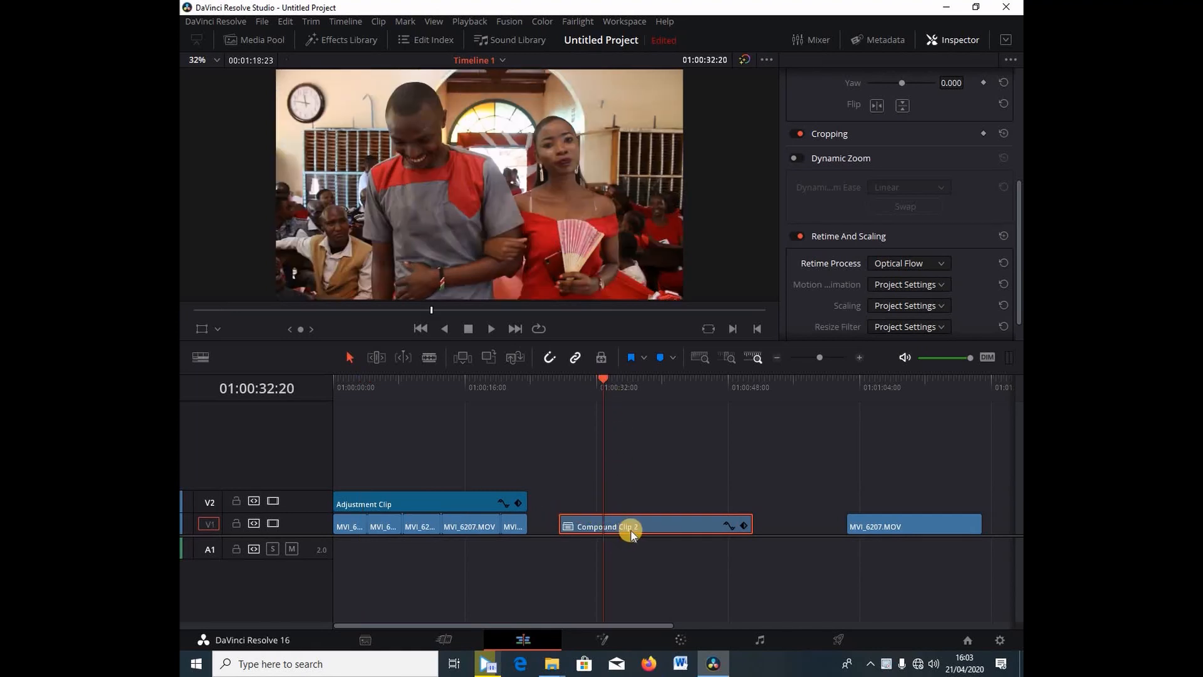
click(491, 329)
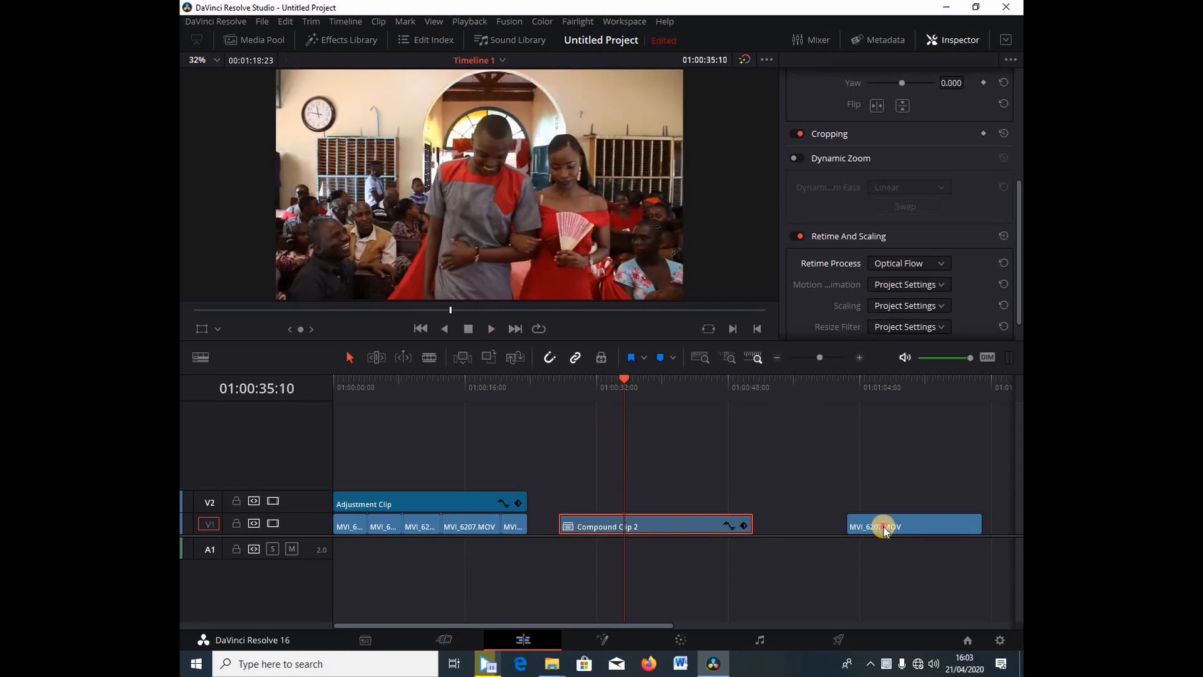
click(885, 526)
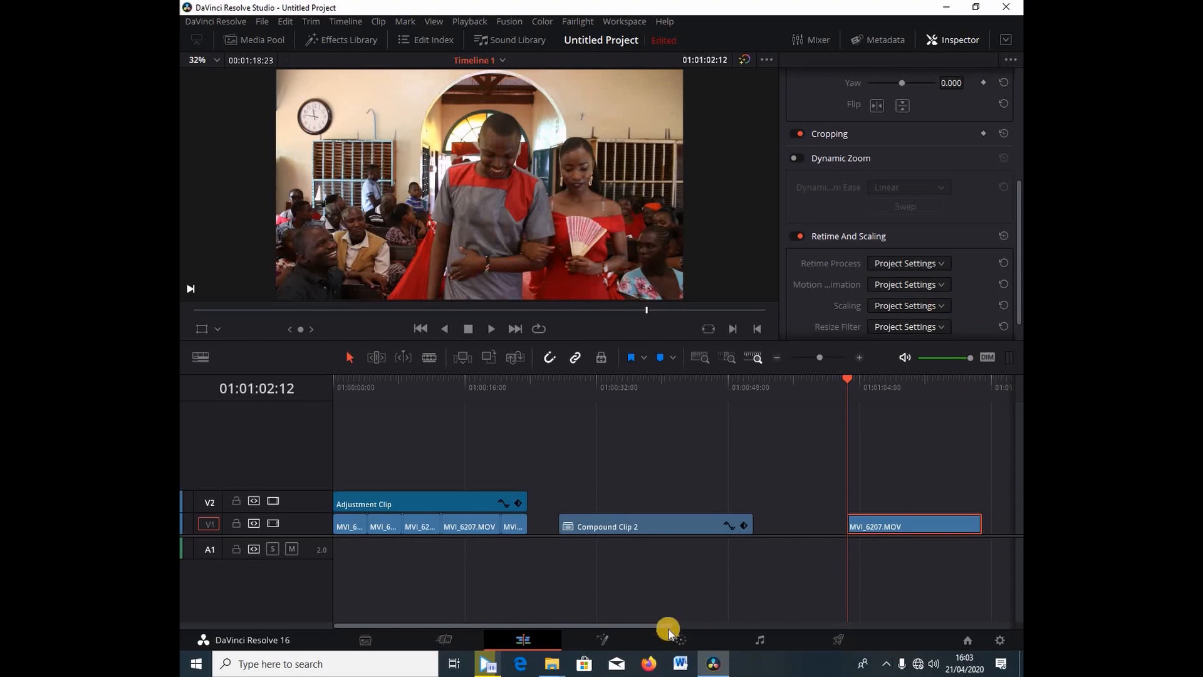
Step: Zoom the timeline in on the final MVI_6207.MOV clip
drag(668, 625, 816, 625)
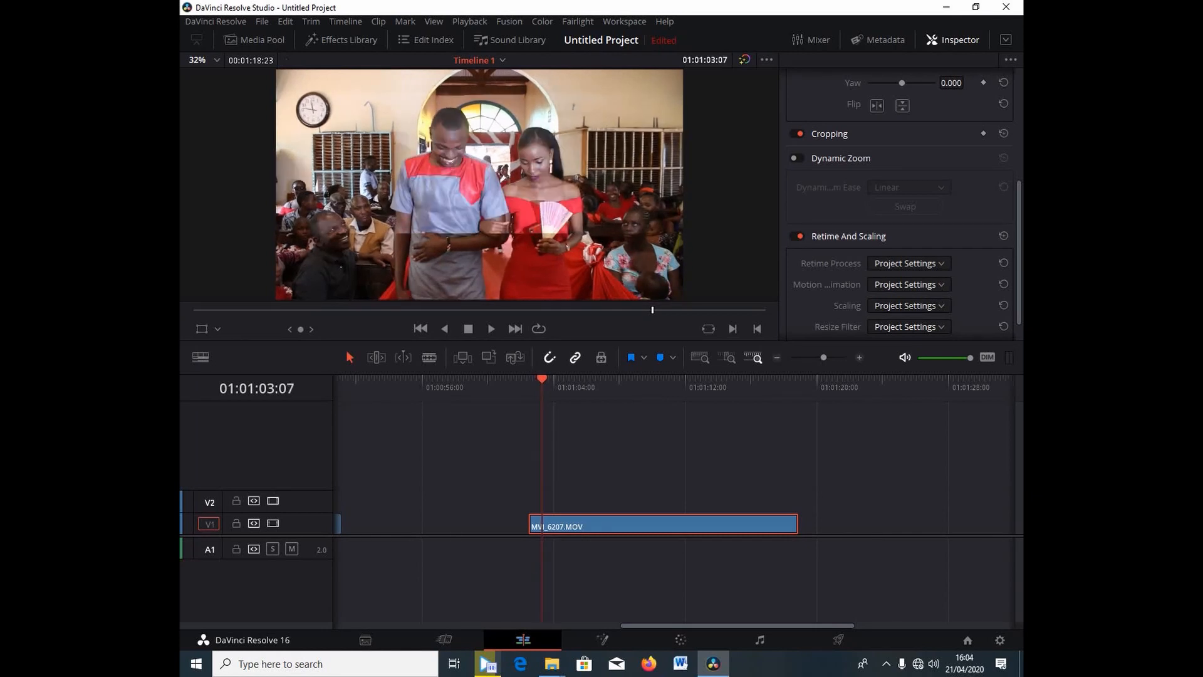
mouse_move(554, 205)
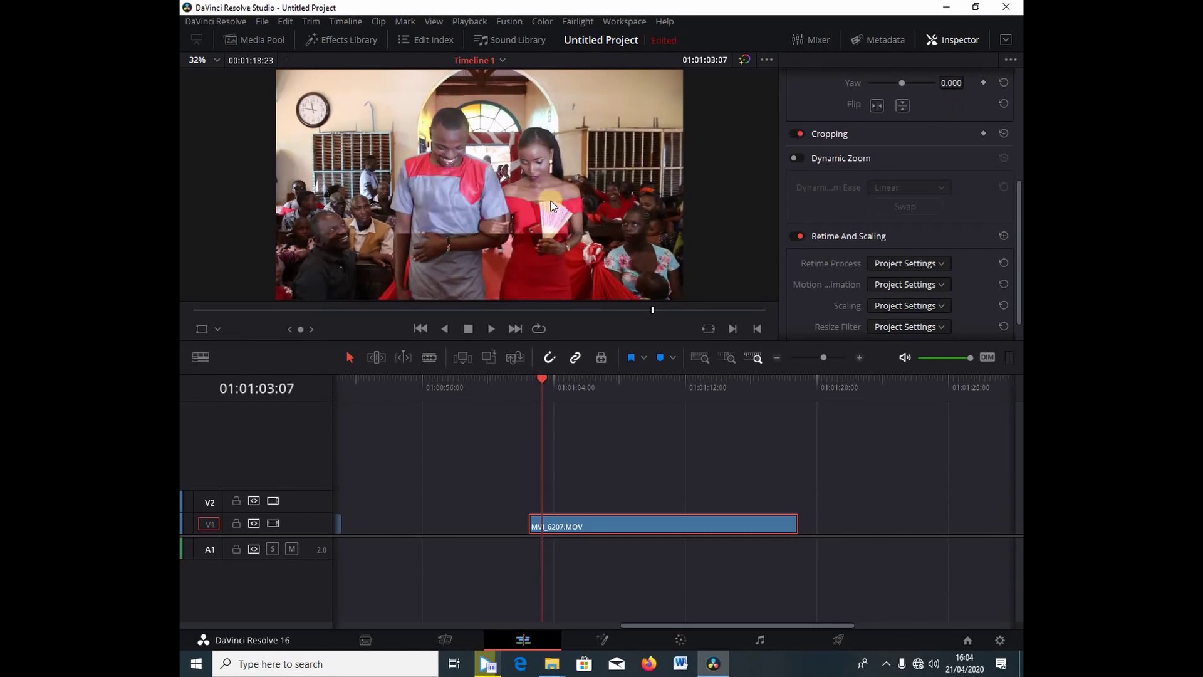
mouse_move(491, 203)
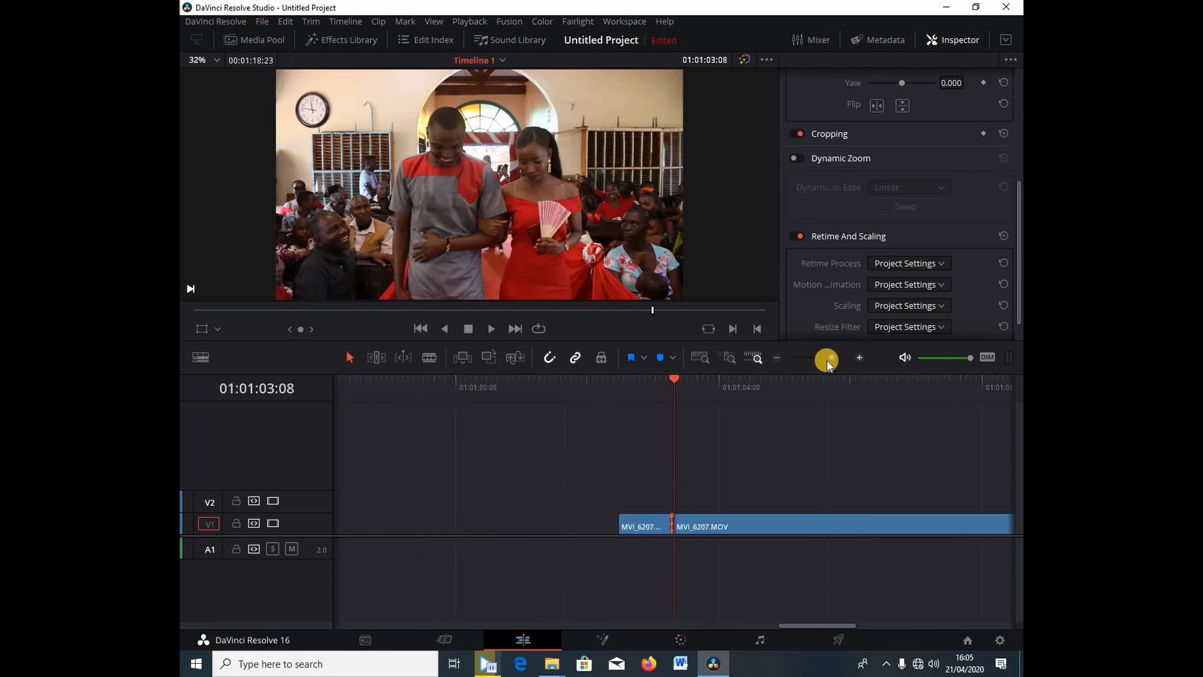
Step: Zoom further into the new cut and move the playhead to the torn frame at 01:01:08:00
drag(826, 358, 858, 358)
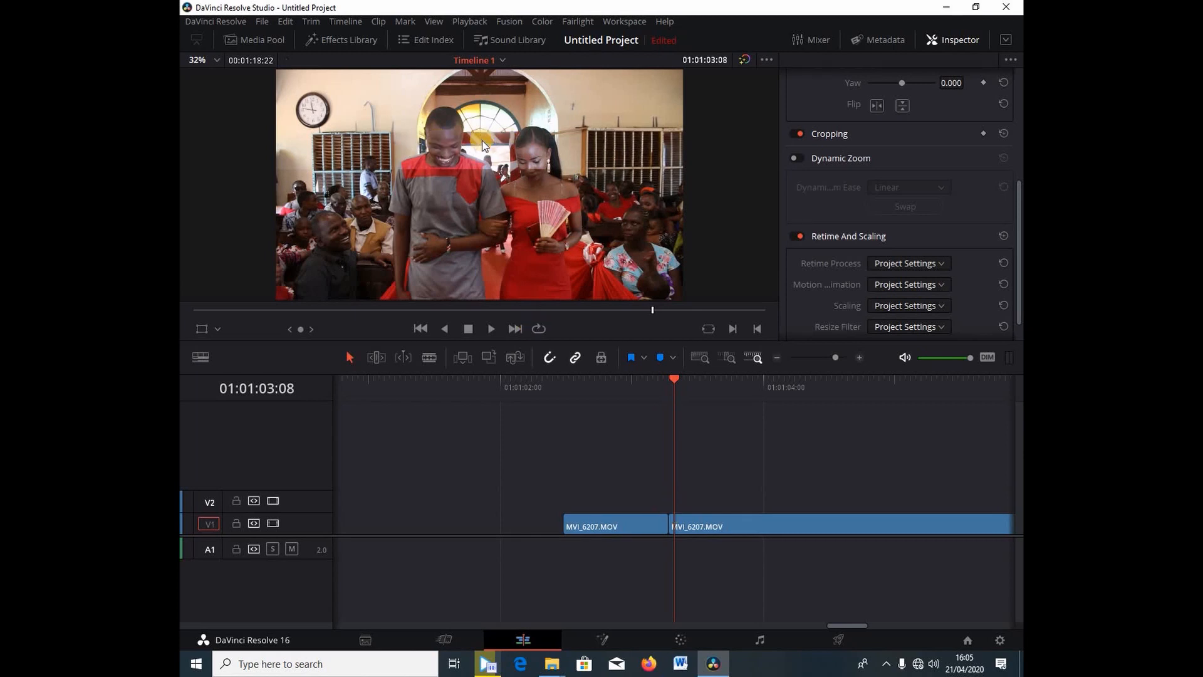
click(690, 534)
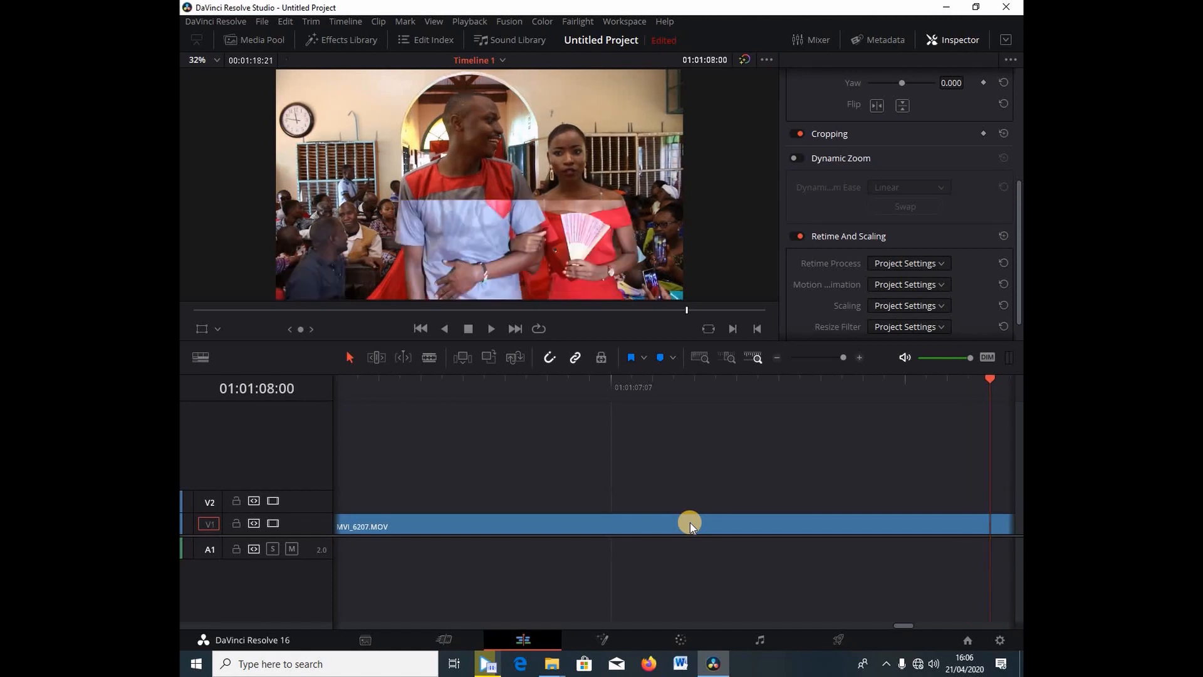
mouse_move(568, 253)
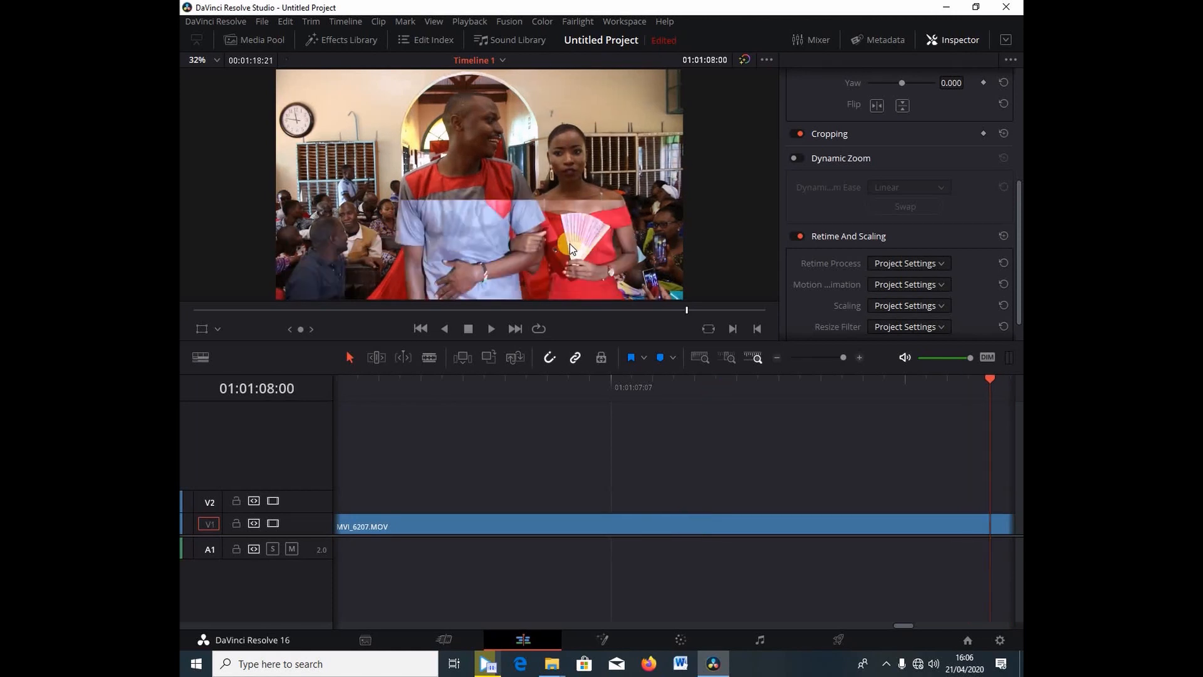
mouse_move(873, 353)
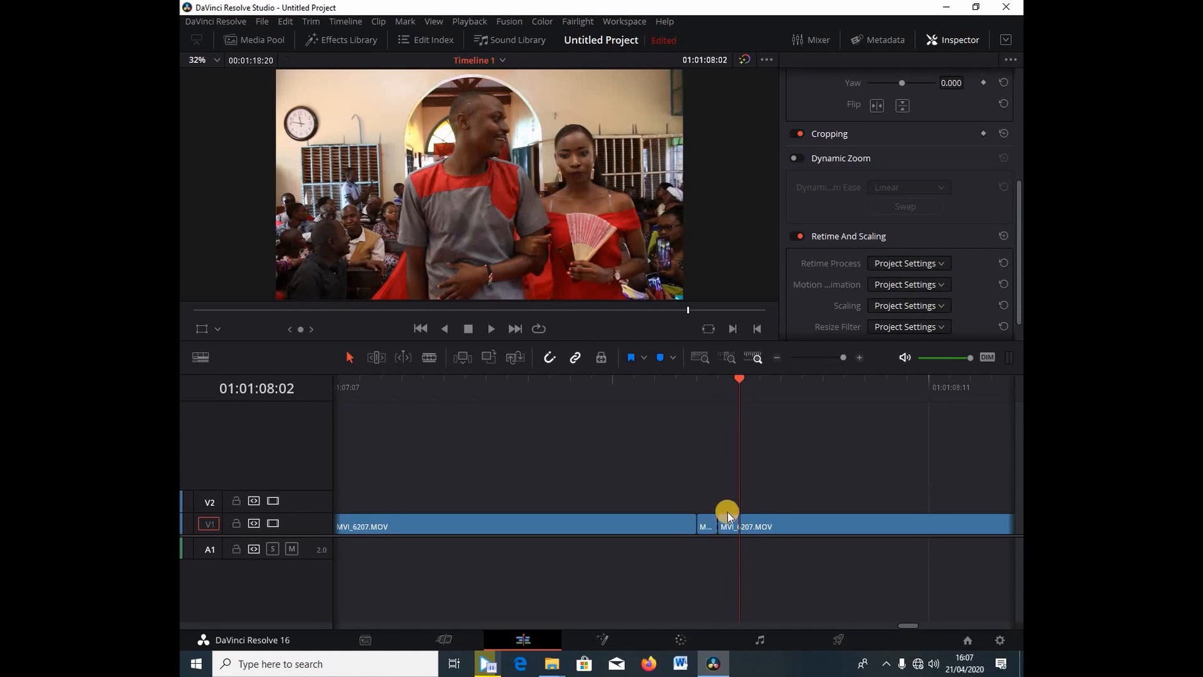
Step: Select the tiny MVI_6207.MOV piece holding the flash frame
click(731, 525)
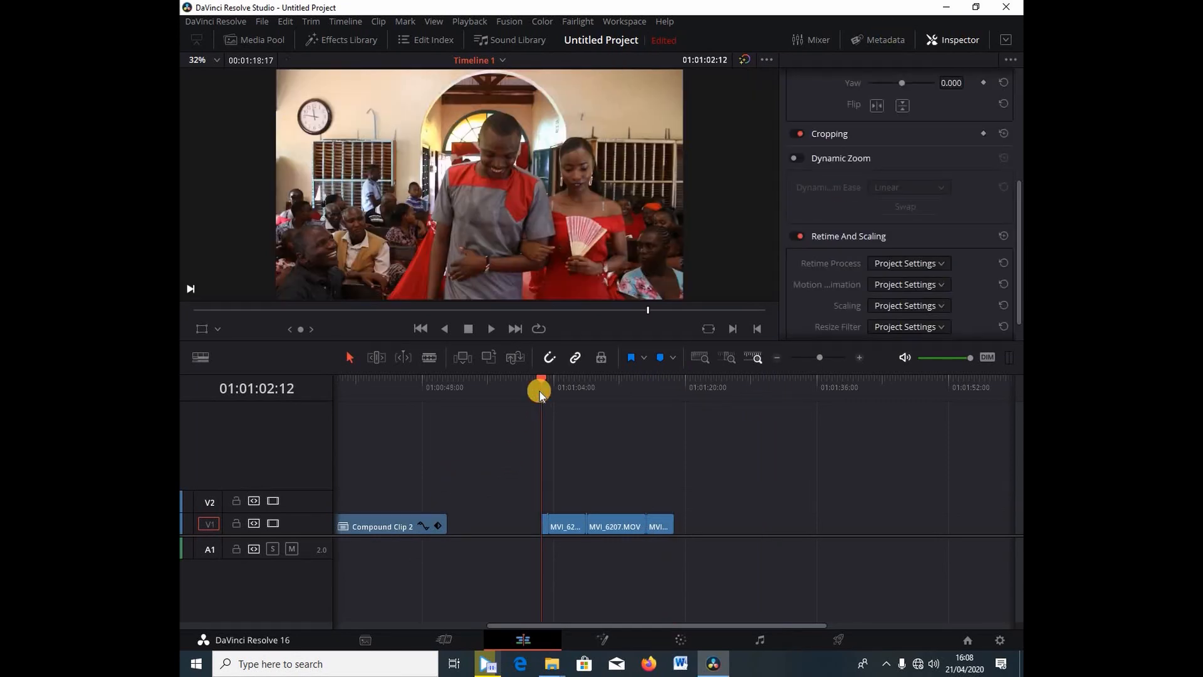
click(491, 328)
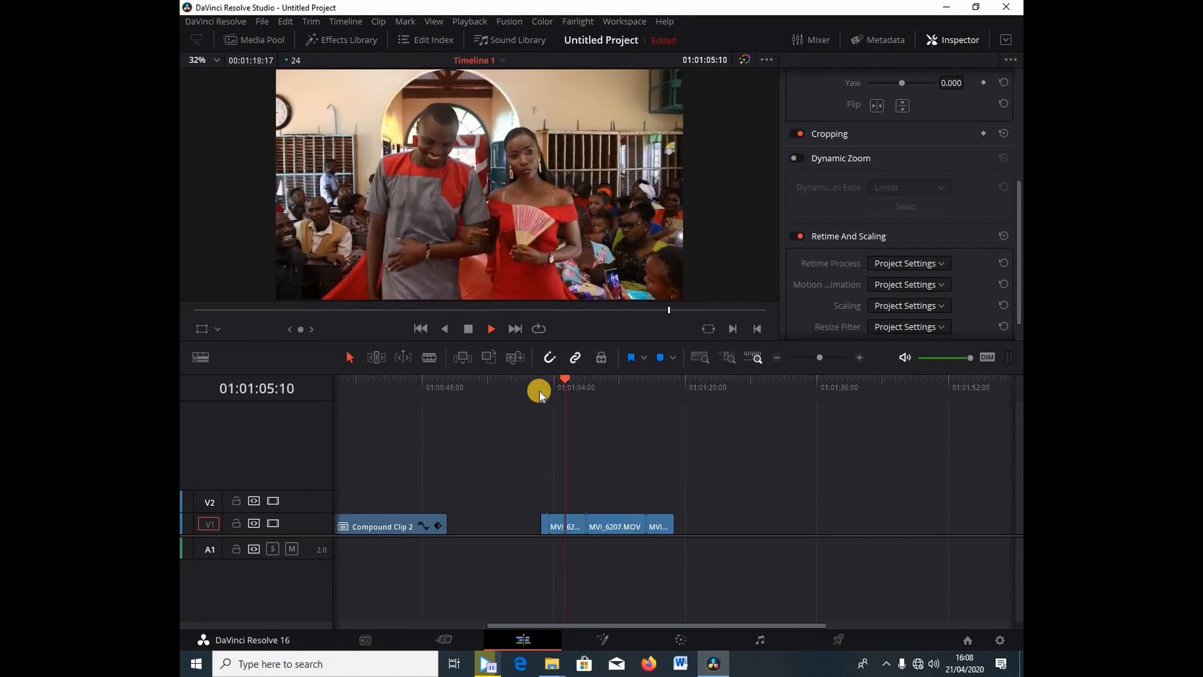
click(491, 328)
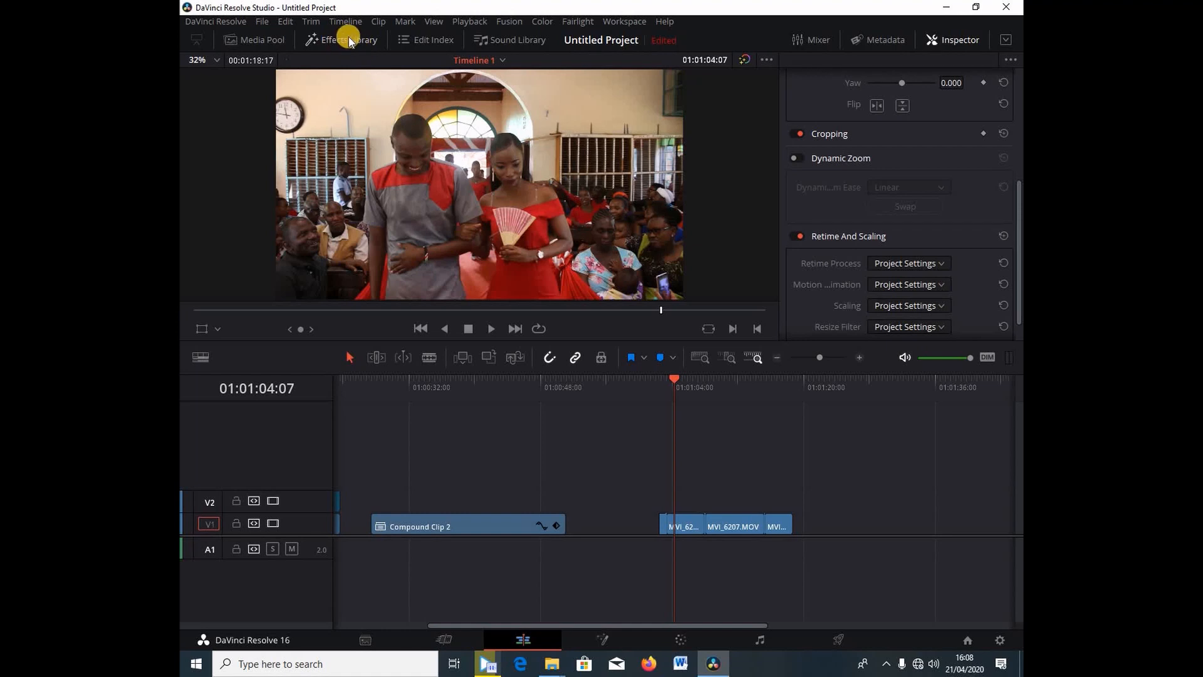
Step: Add an Adjustment Clip from the Effects Library above the three joined MVI_6207 pieces
click(340, 40)
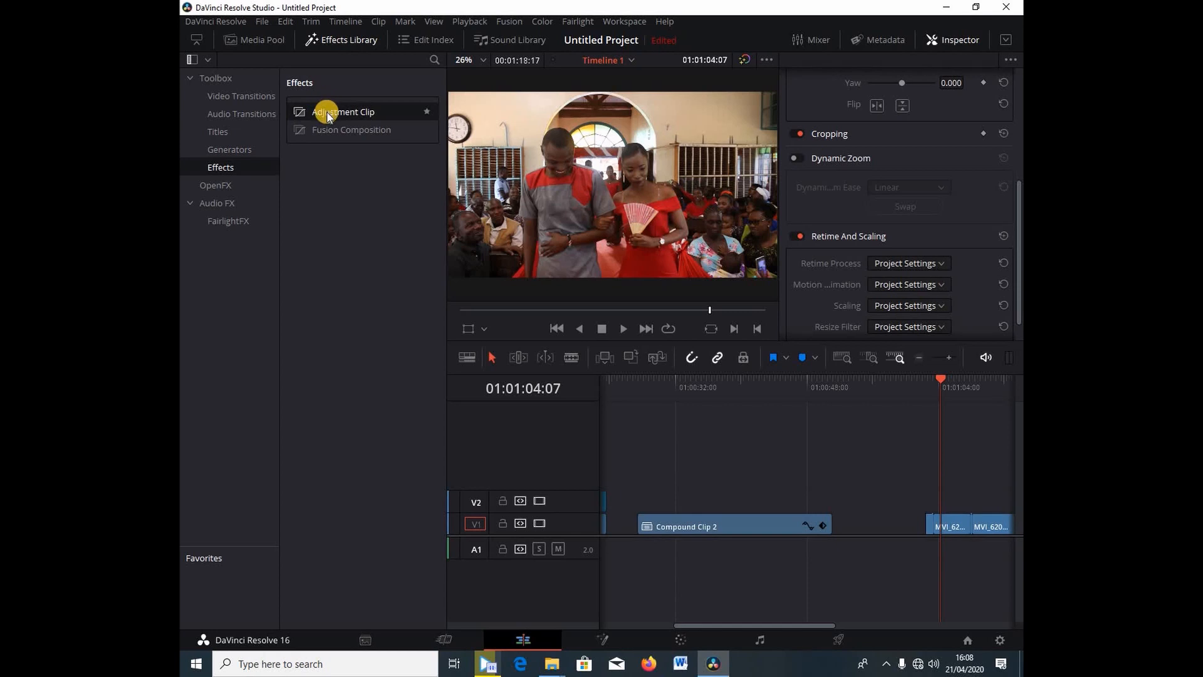
drag(342, 112, 913, 456)
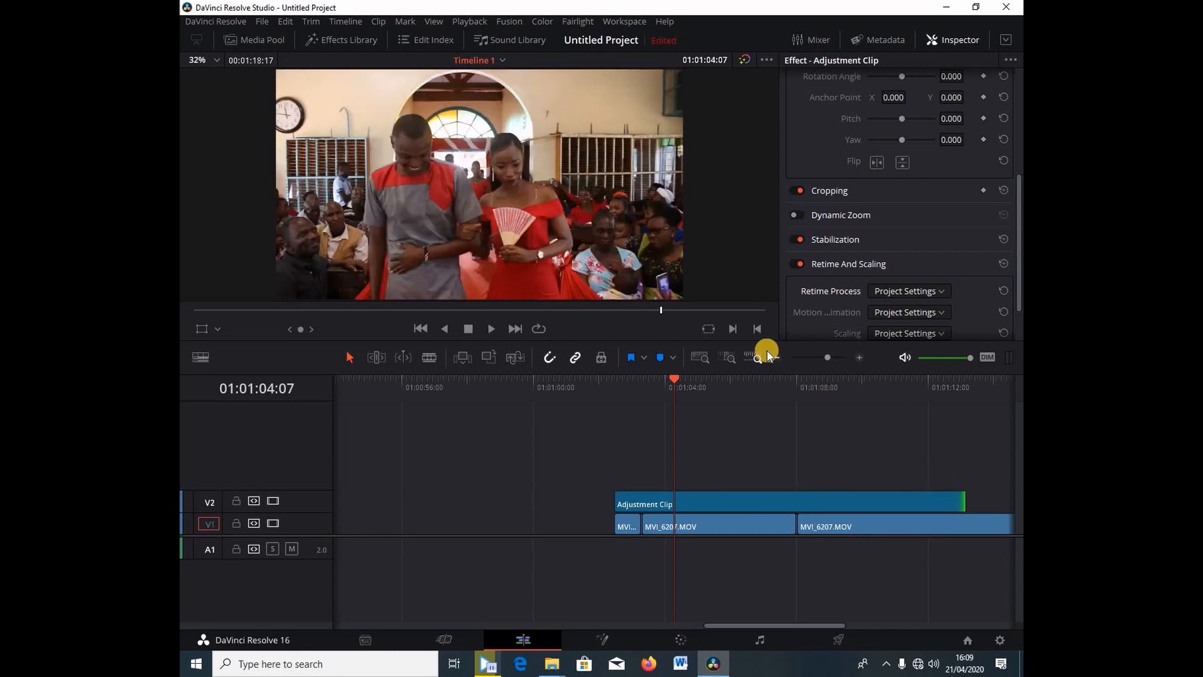
click(754, 357)
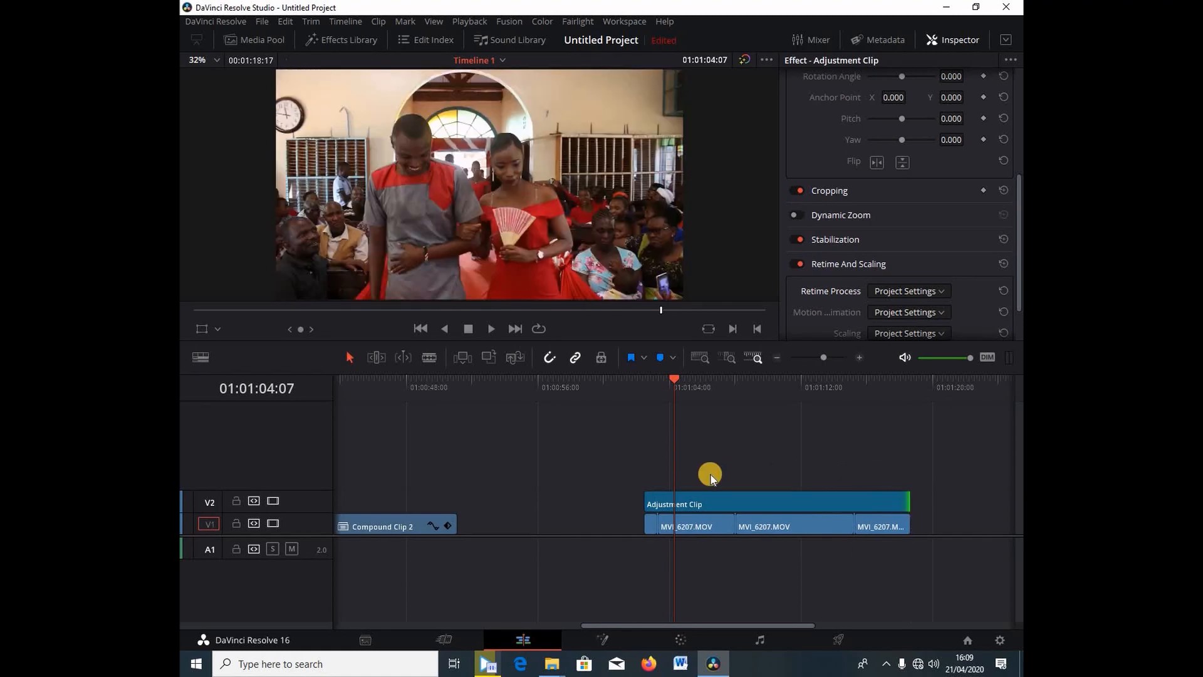
Step: Select the Adjustment Clip on V2 to show its Retime And Scaling settings
click(777, 503)
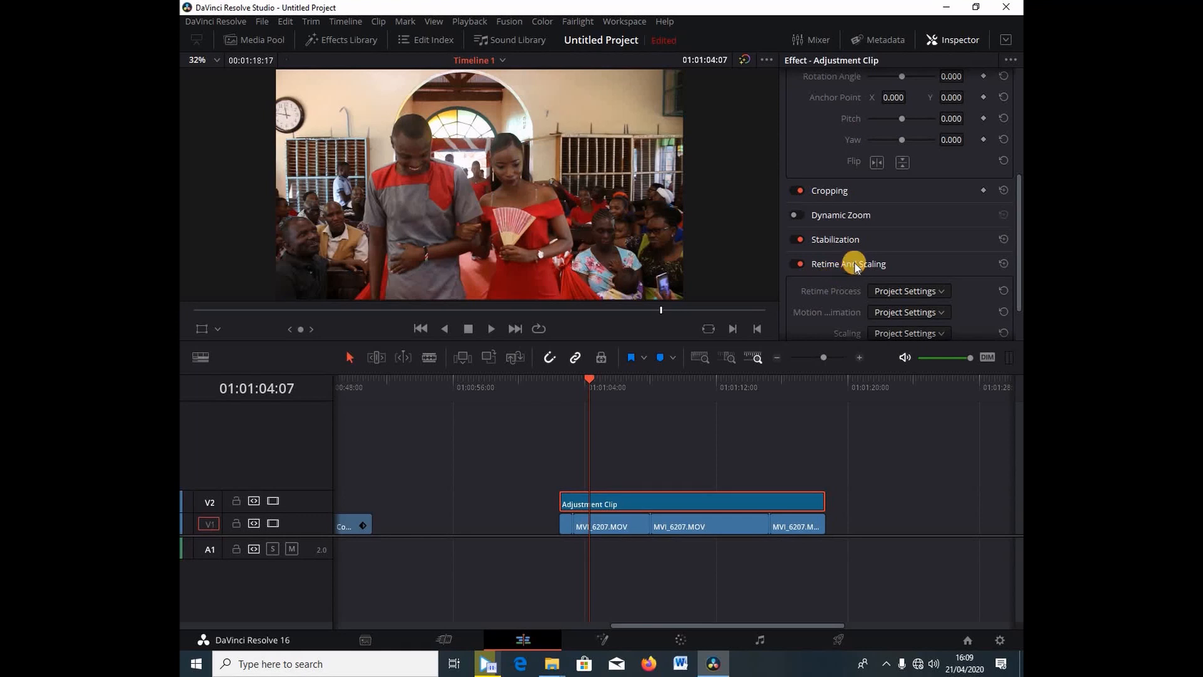
Step: Set the Adjustment Clip's Retime Process to Optical Flow and return the playhead to its start
click(848, 264)
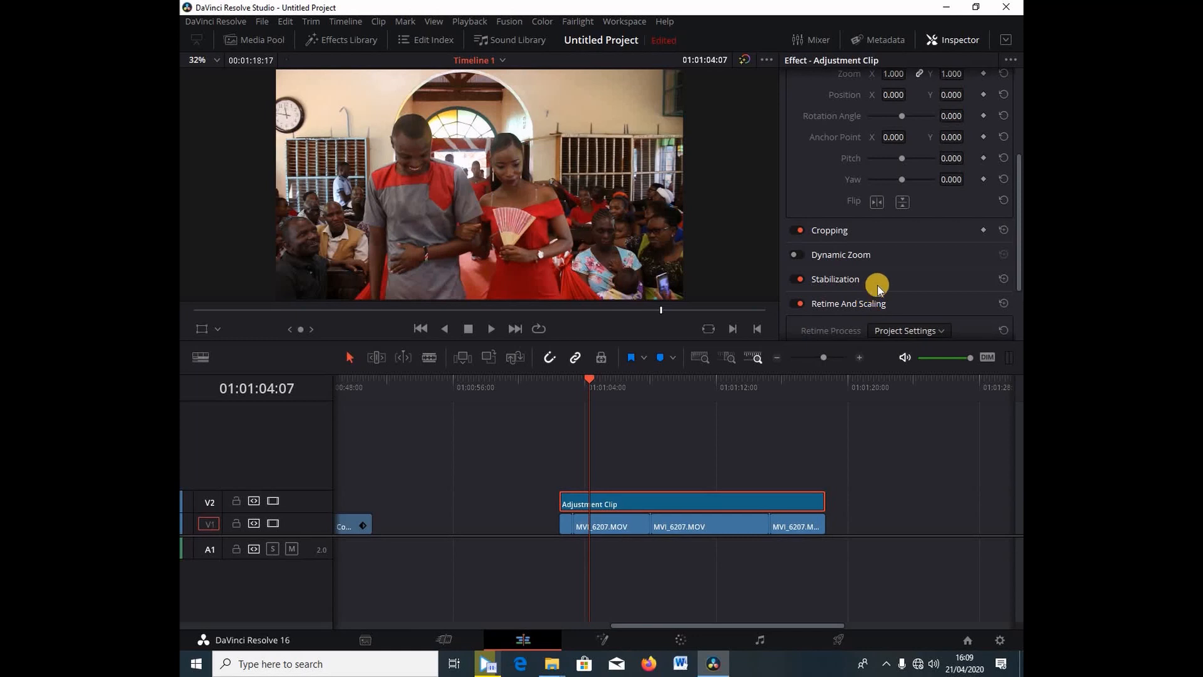
mouse_move(858, 305)
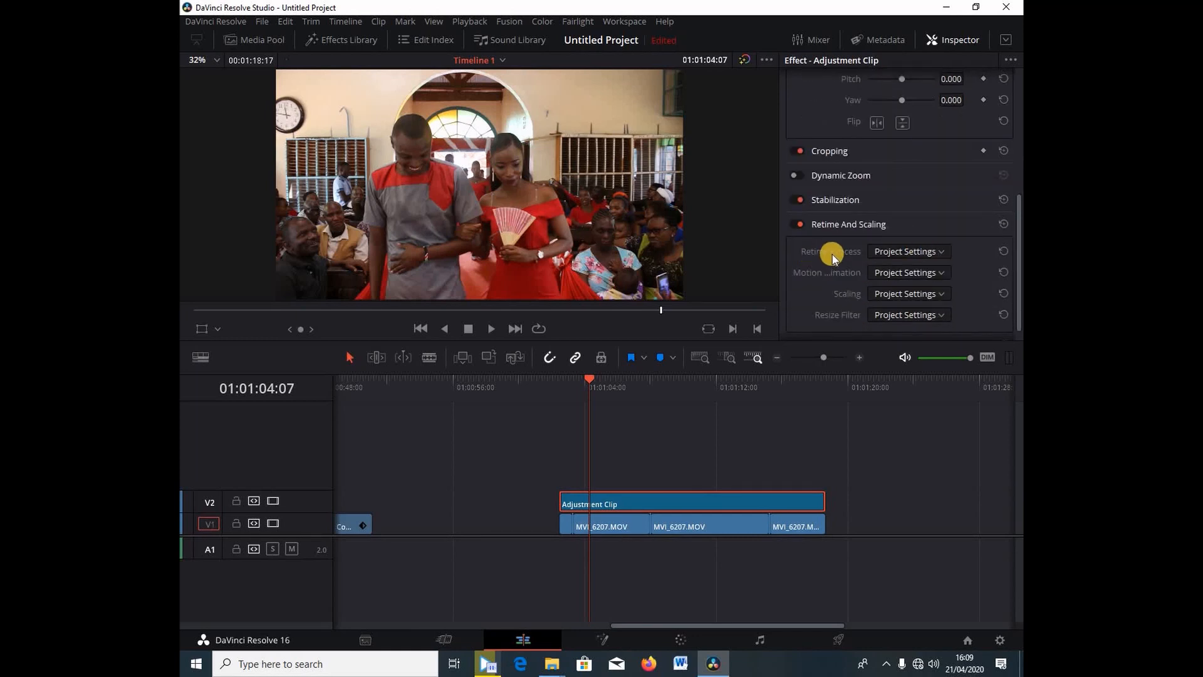
click(908, 252)
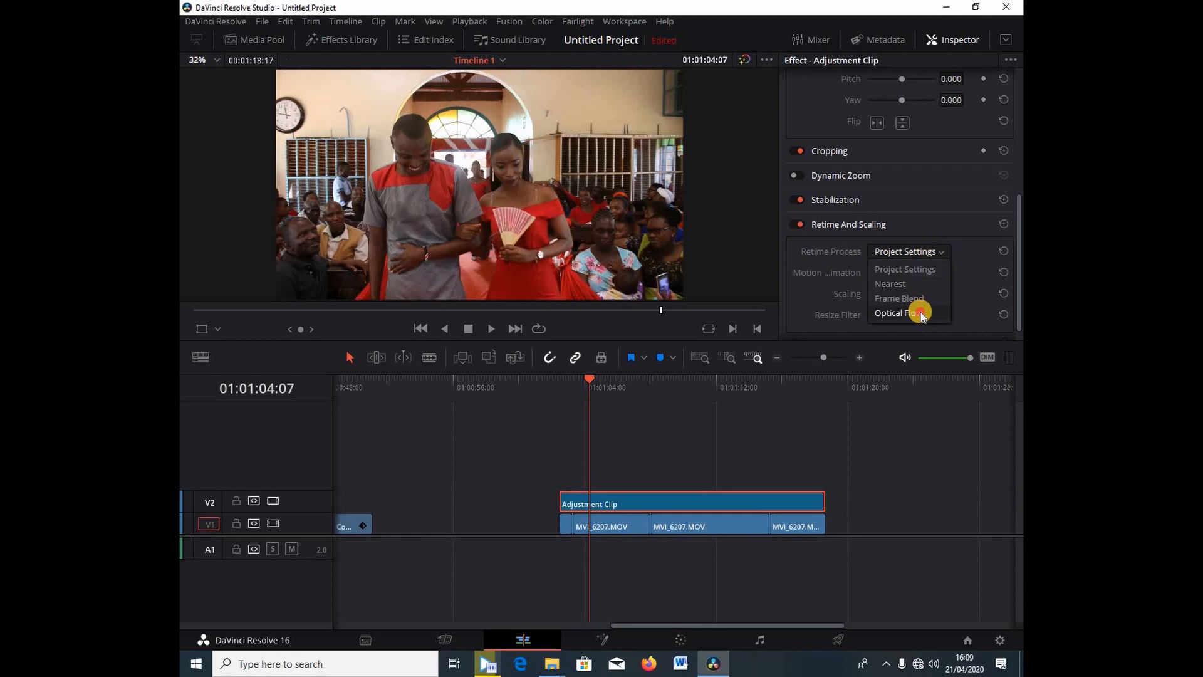
click(898, 313)
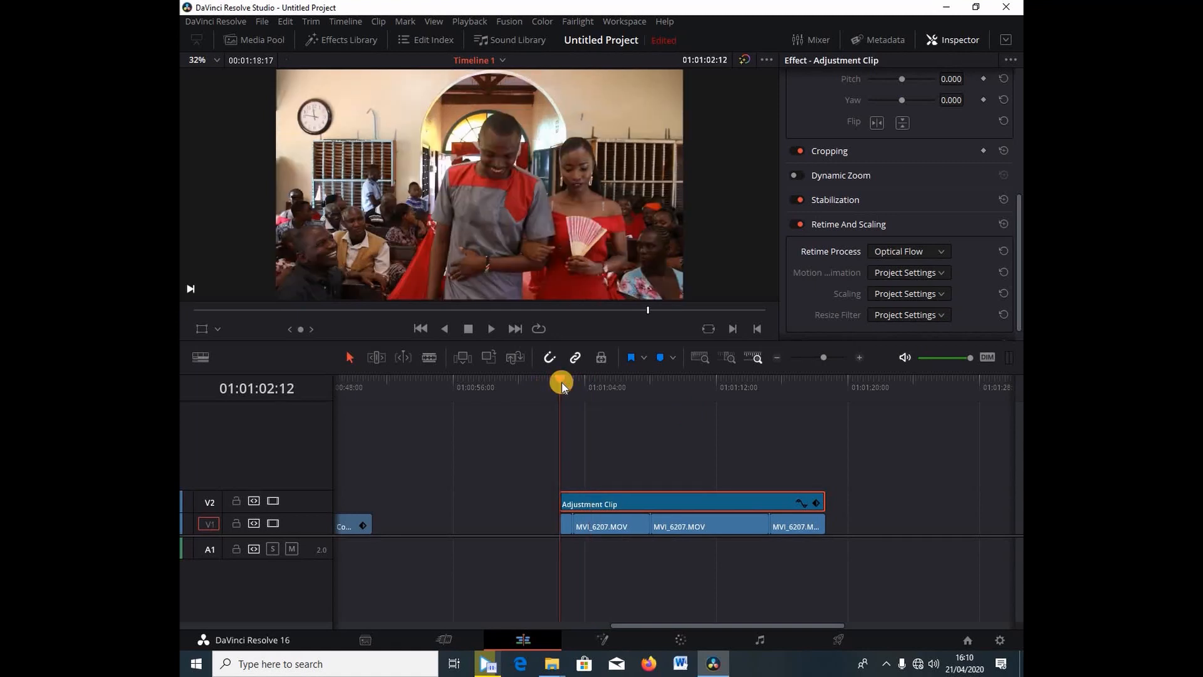
click(491, 329)
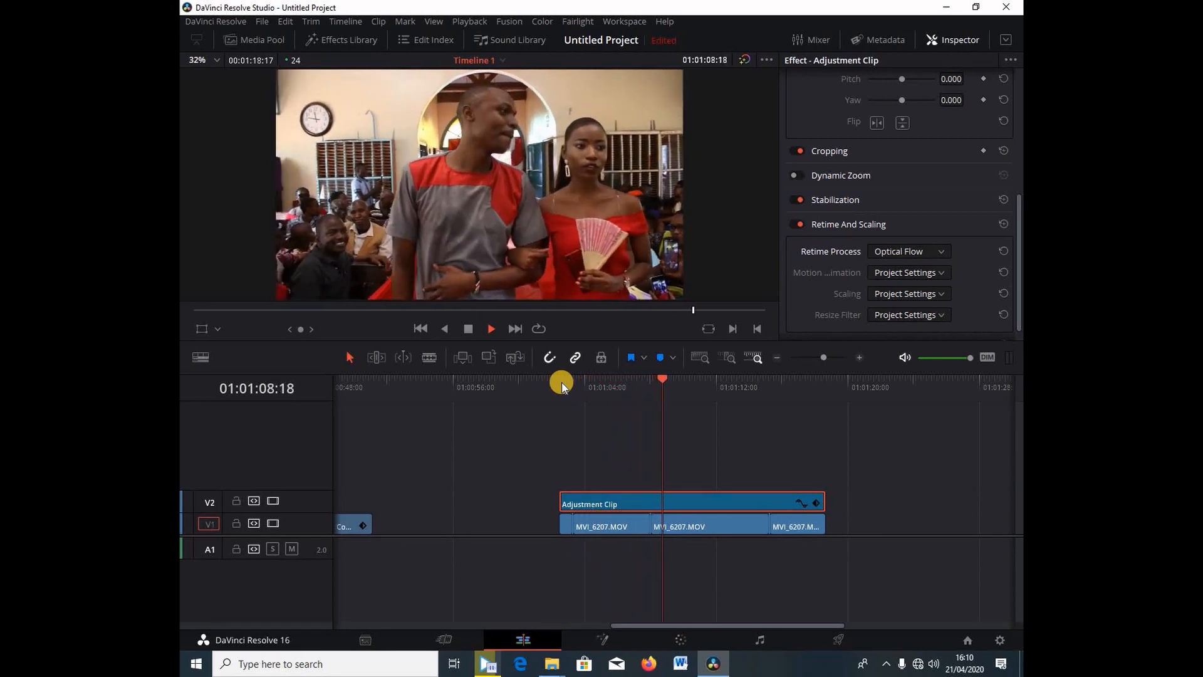
Step: Stop playback at 01:01:18:08 with the three MVI_6207.MOV pieces on V1 selected
click(491, 329)
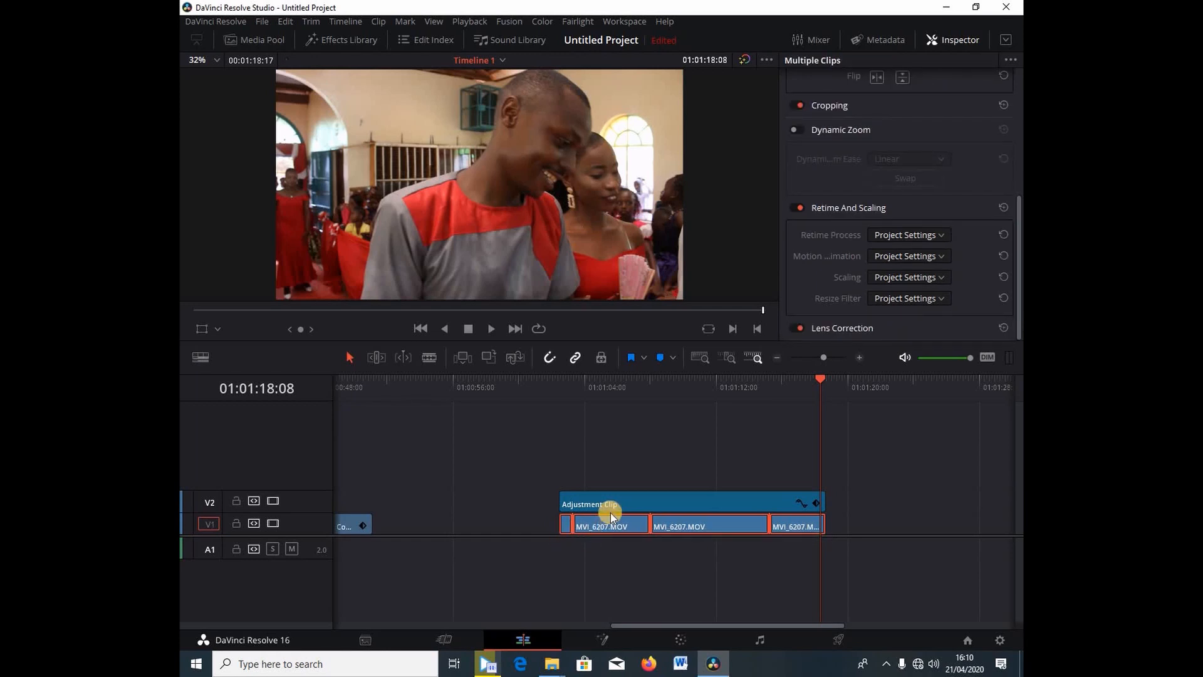
mouse_move(619, 528)
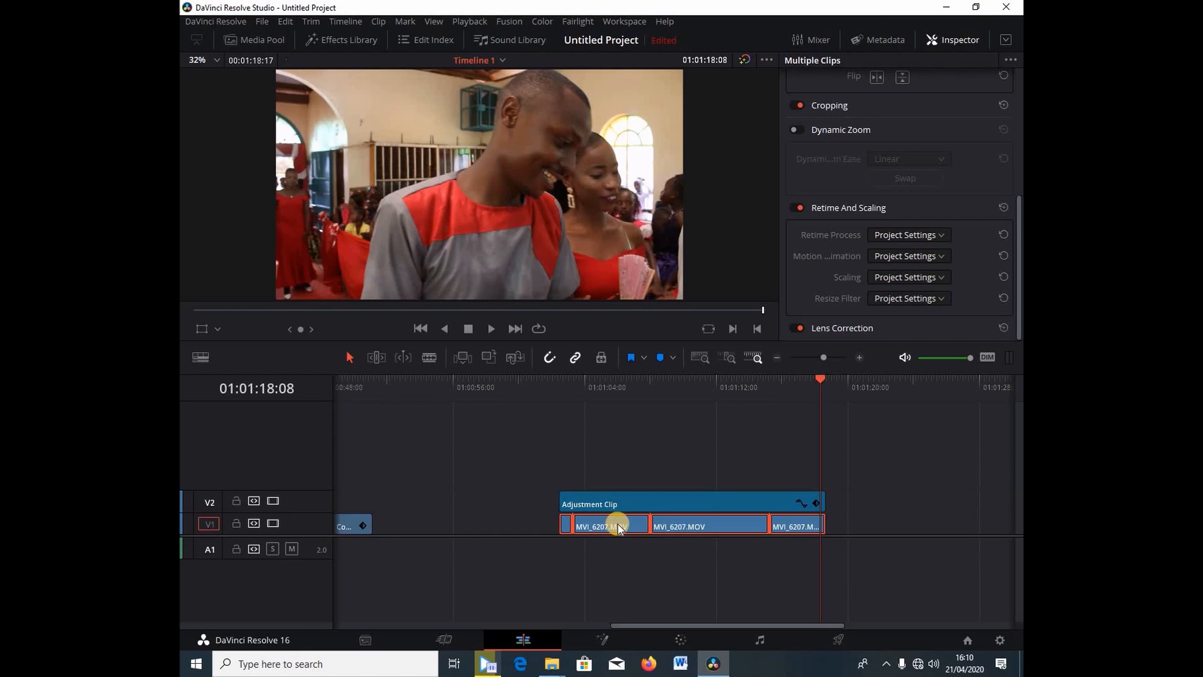
Step: Copy the three MVI_6207.MOV pieces and paste a duplicate set at 01:01:23:24
right_click(617, 526)
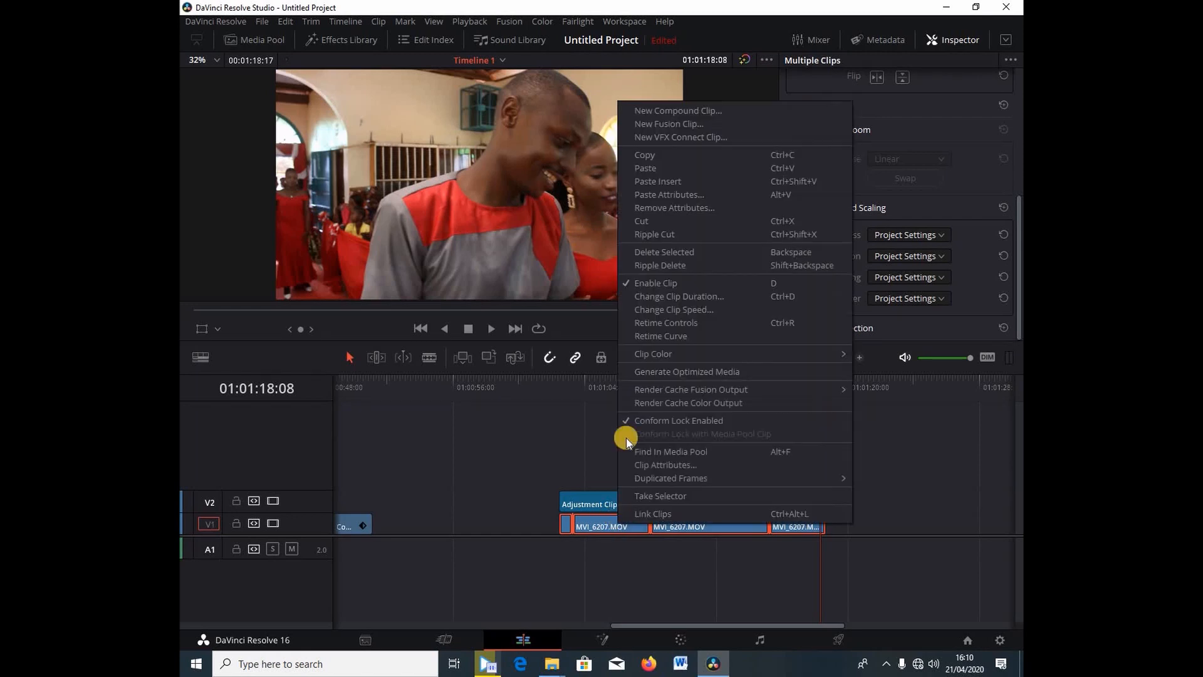
mouse_move(656, 157)
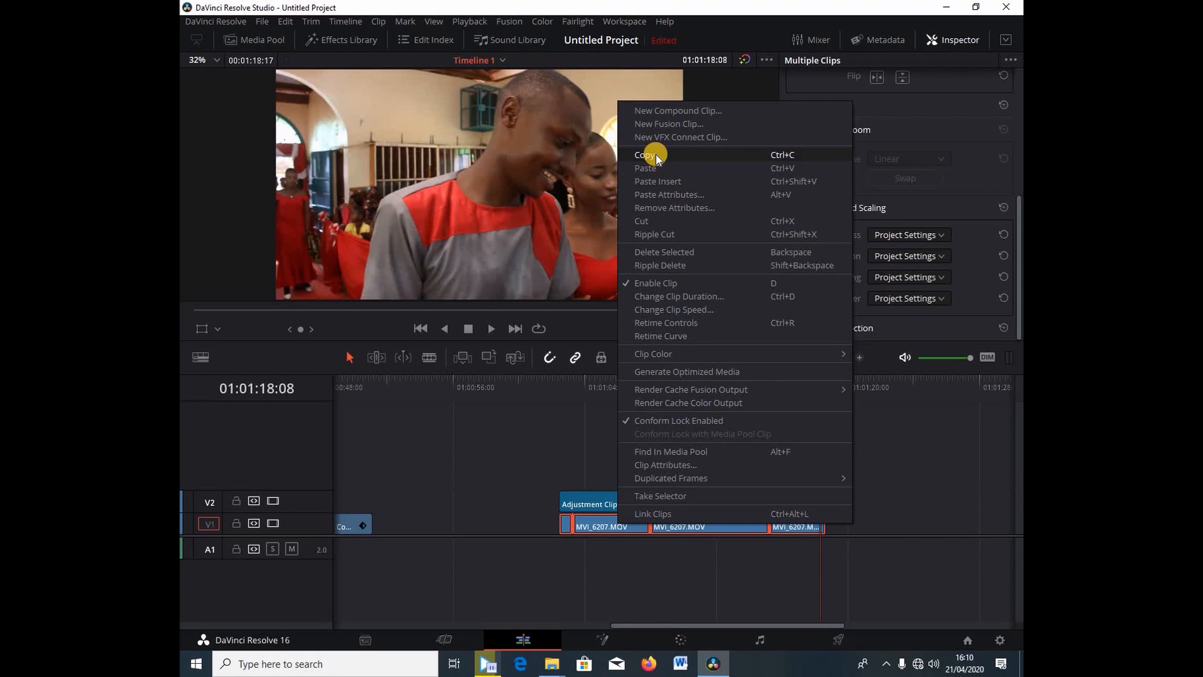
click(645, 155)
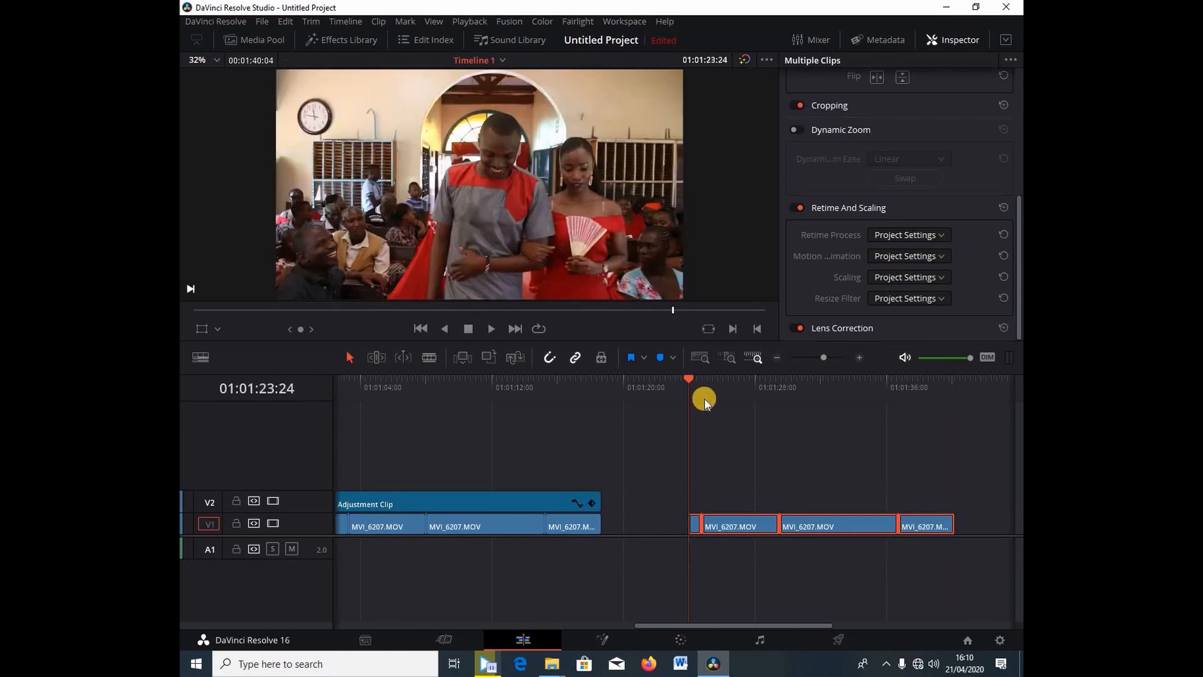
drag(704, 404, 687, 394)
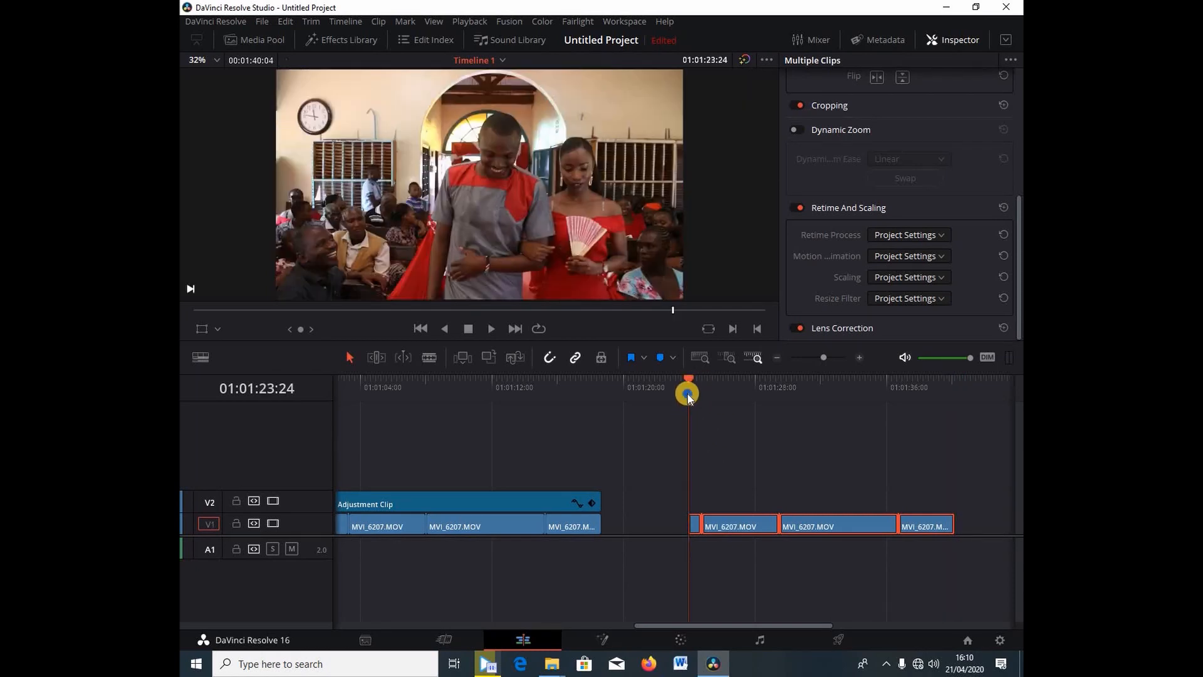
right_click(668, 526)
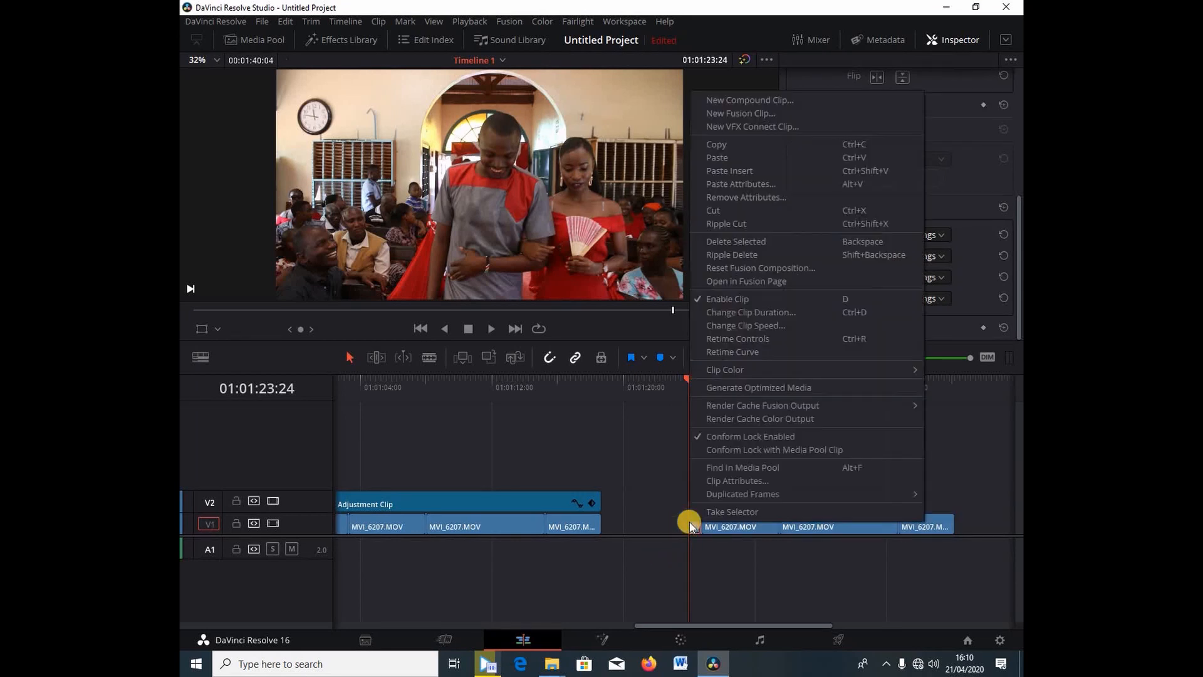
mouse_move(702, 225)
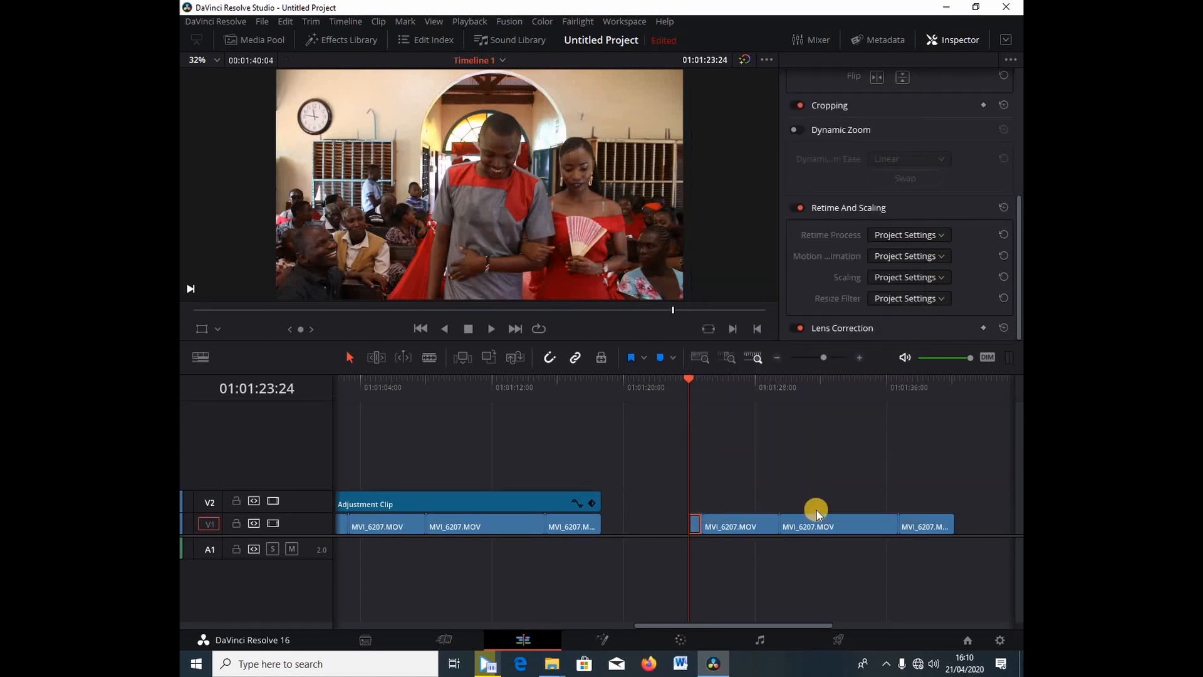
mouse_move(971, 516)
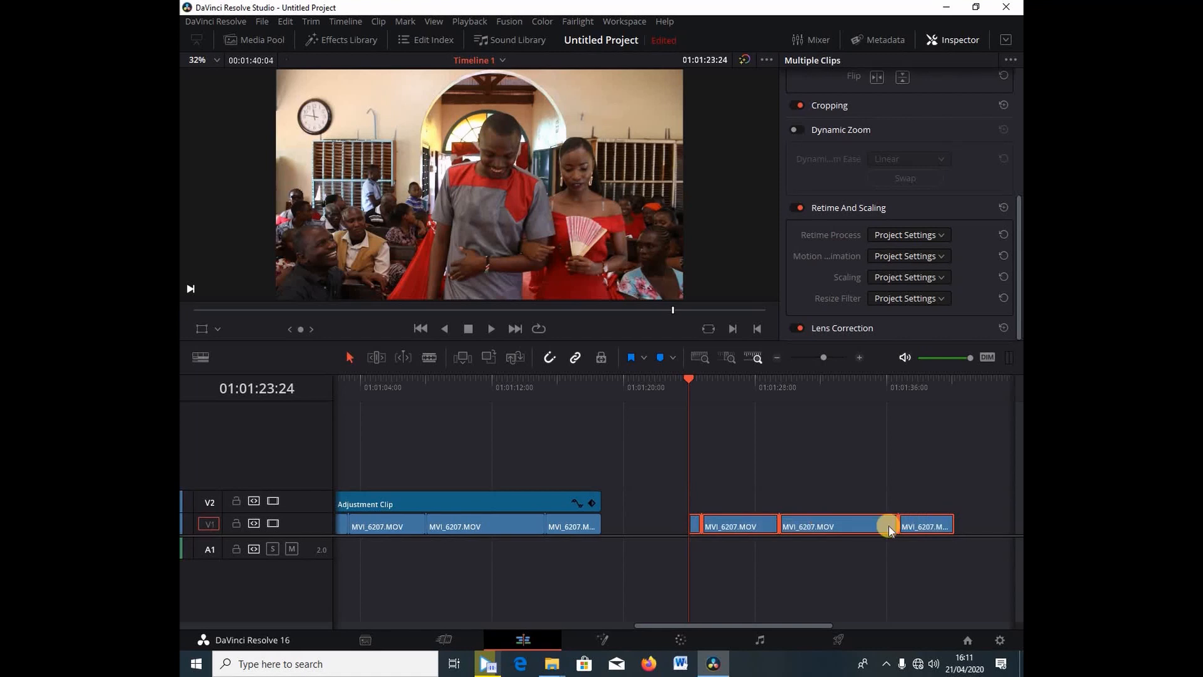
Step: Create Compound Clip 3 from the pasted MVI_6207.MOV pieces at 01:01:23:24
right_click(880, 525)
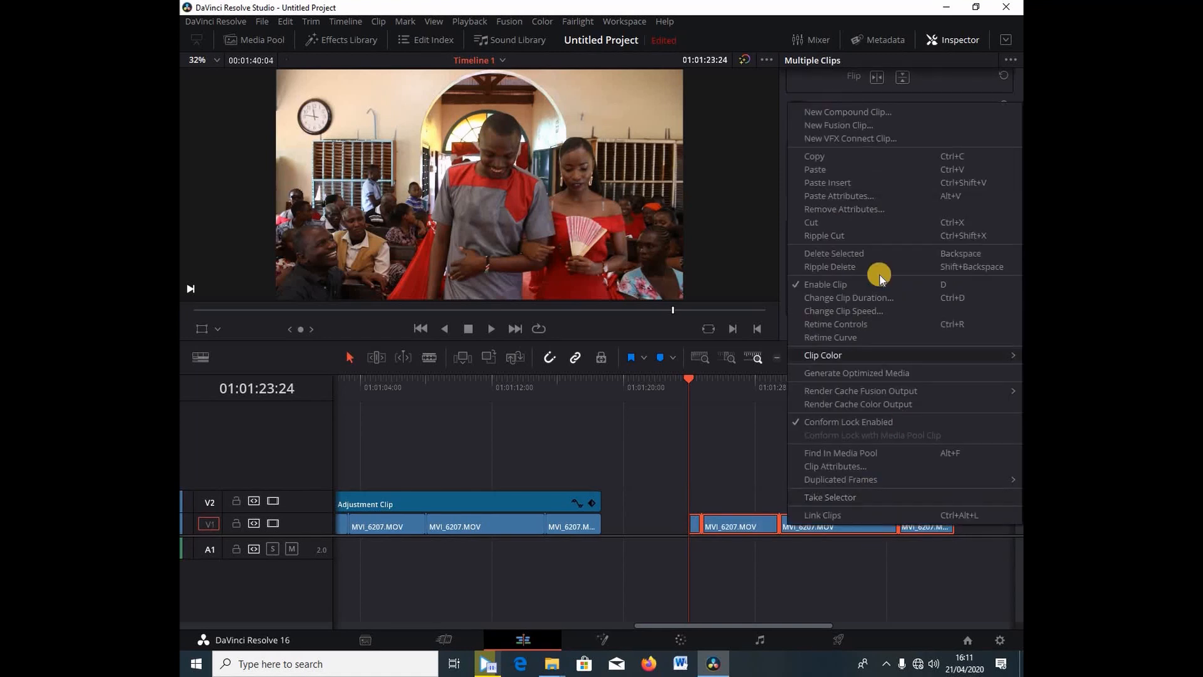
mouse_move(873, 112)
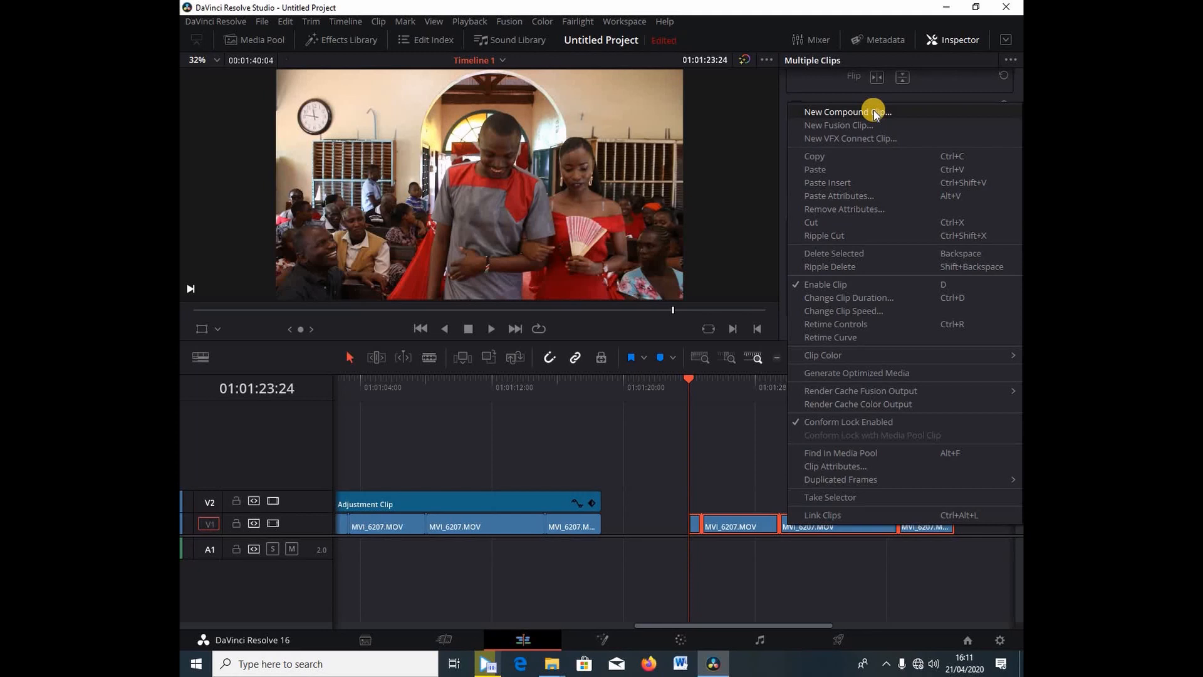
click(847, 112)
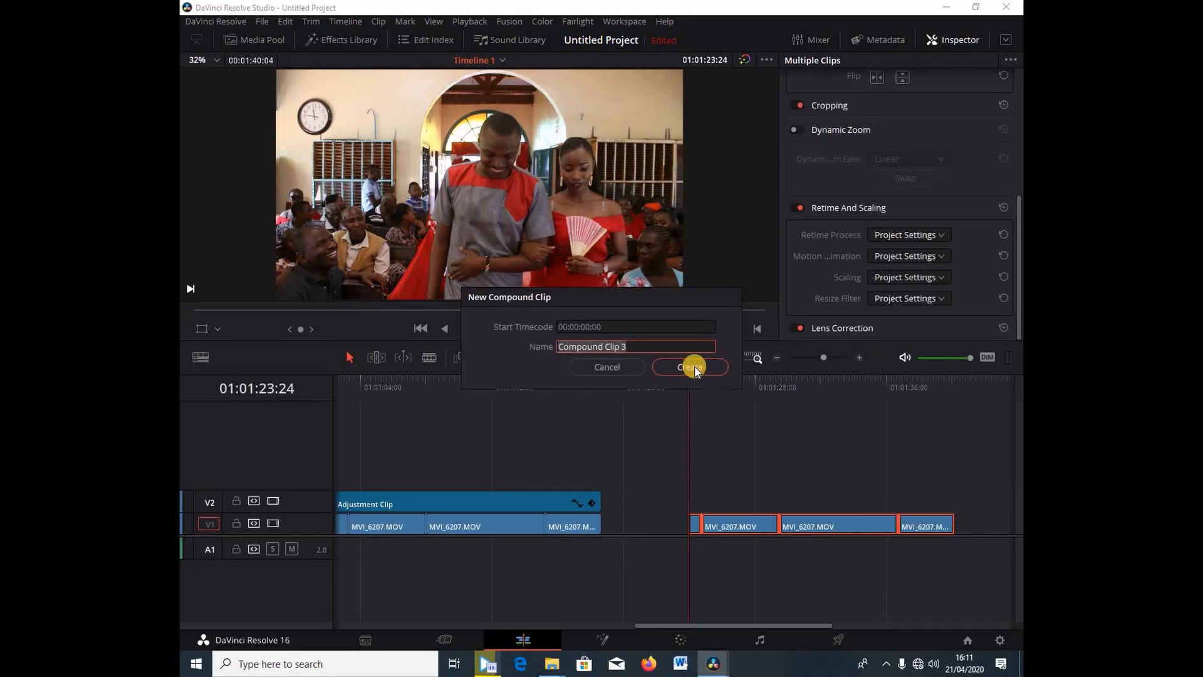
click(689, 367)
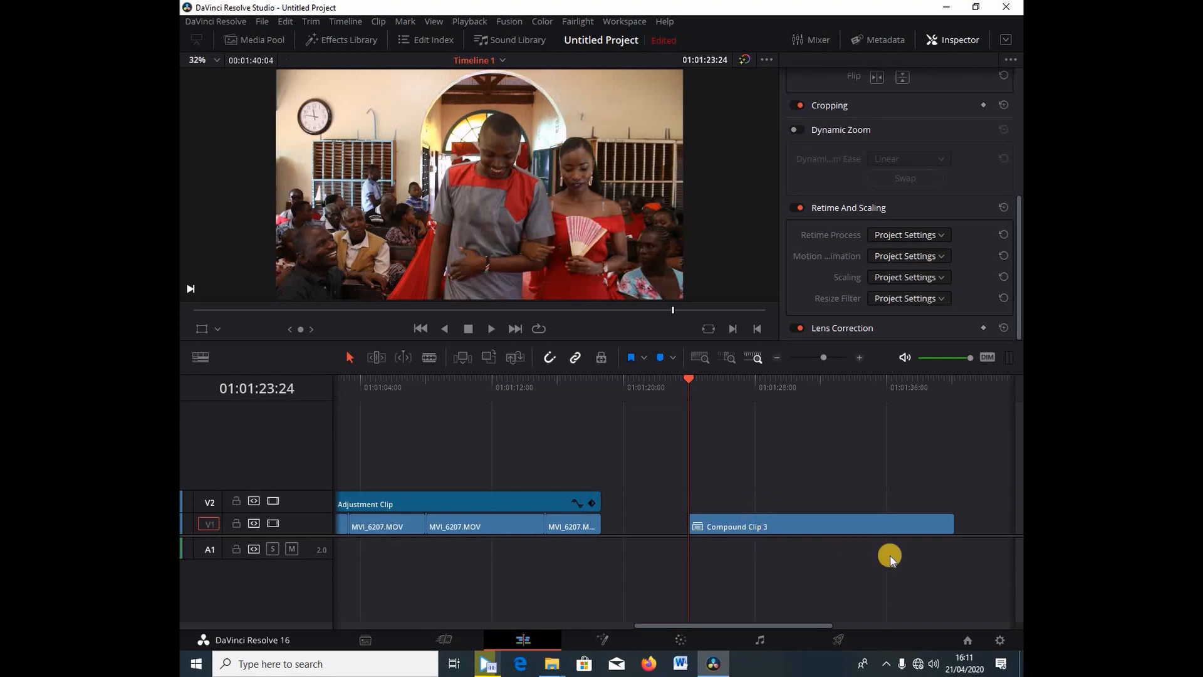
mouse_move(751, 483)
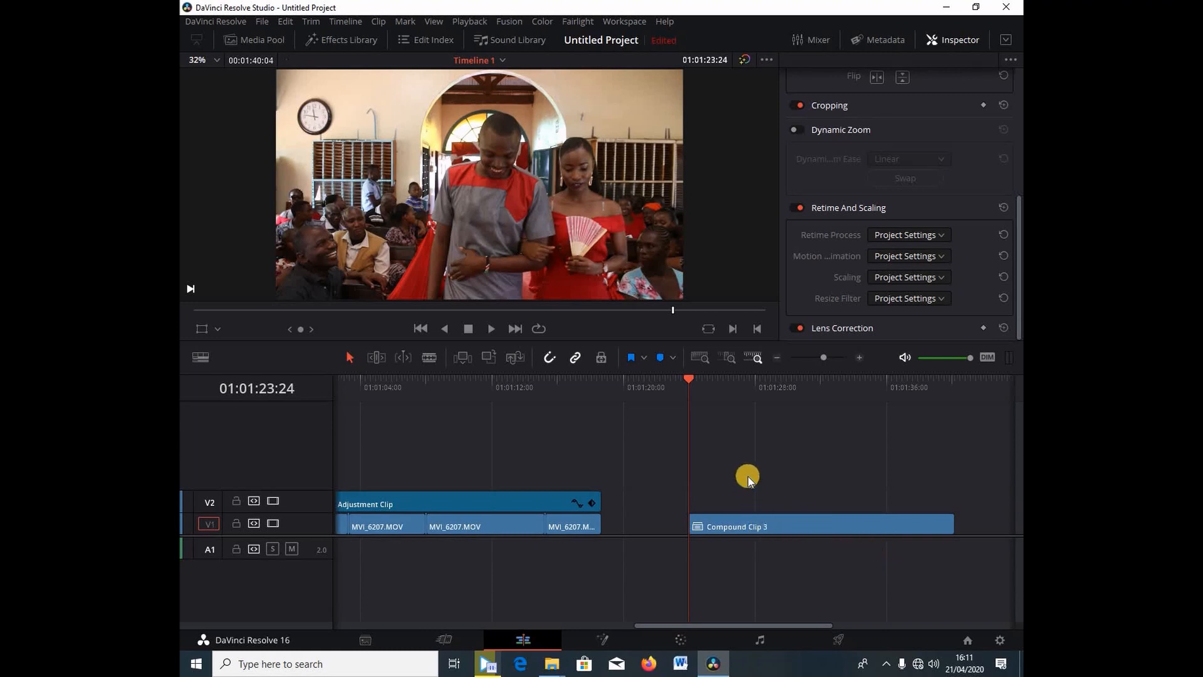
Step: Set Compound Clip 3's Retime Process to Optical Flow and play it back
click(820, 526)
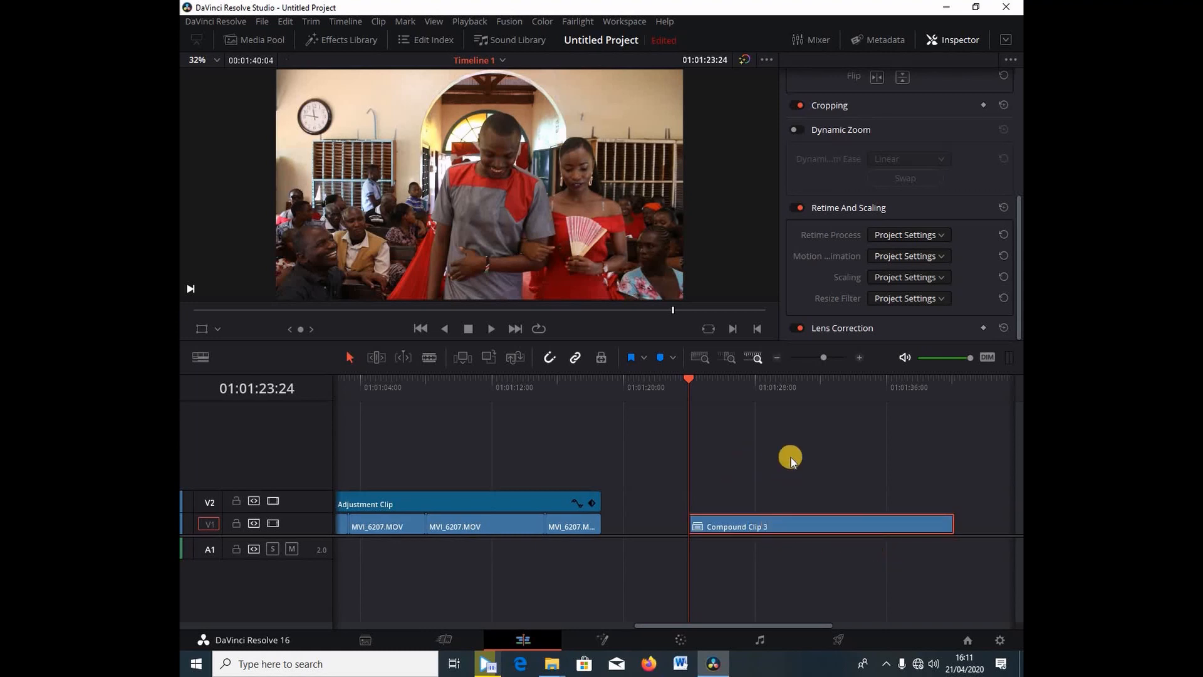
mouse_move(843, 211)
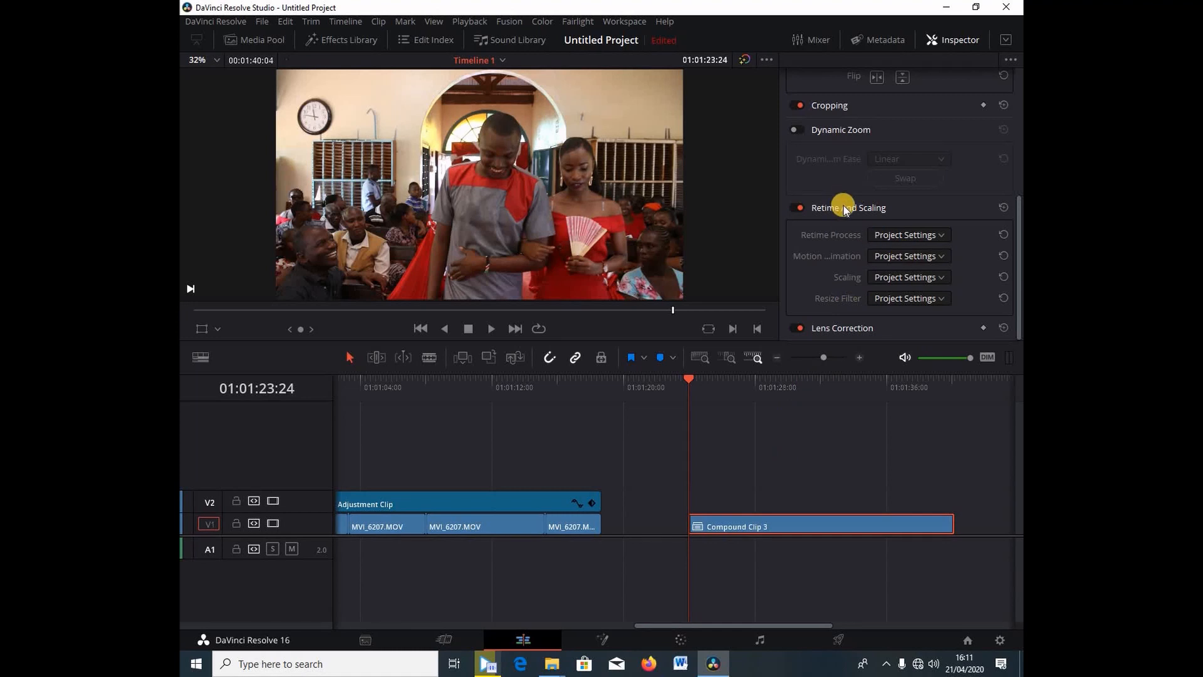
mouse_move(873, 231)
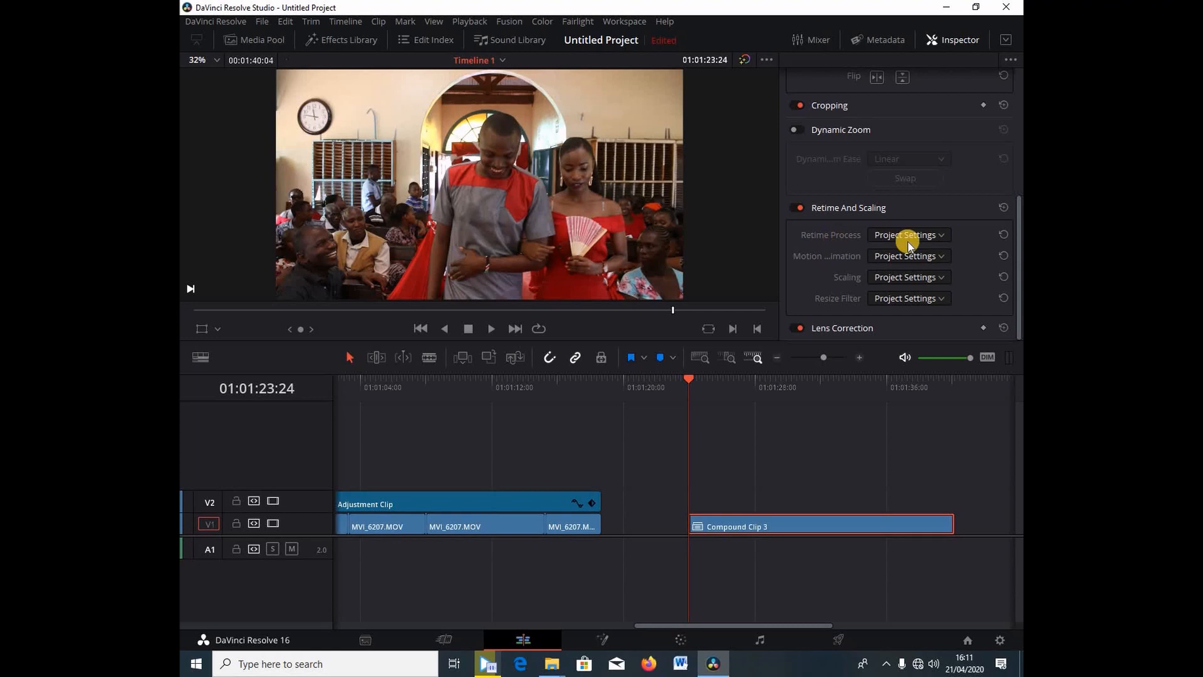
click(908, 235)
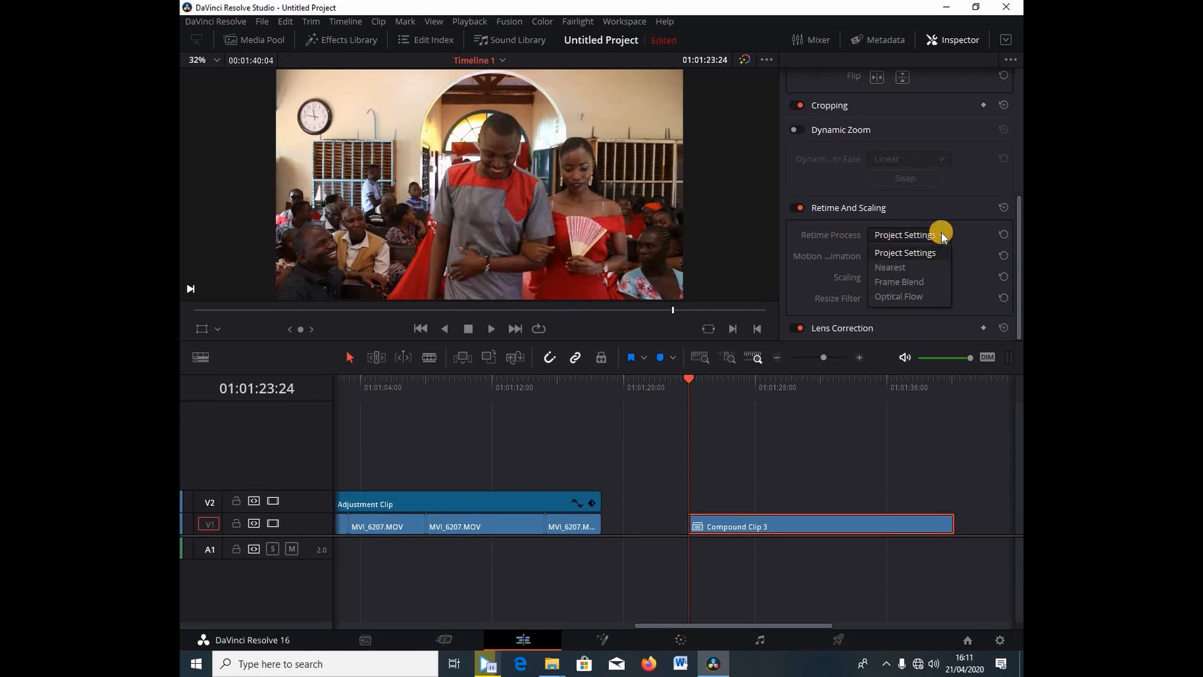
click(898, 296)
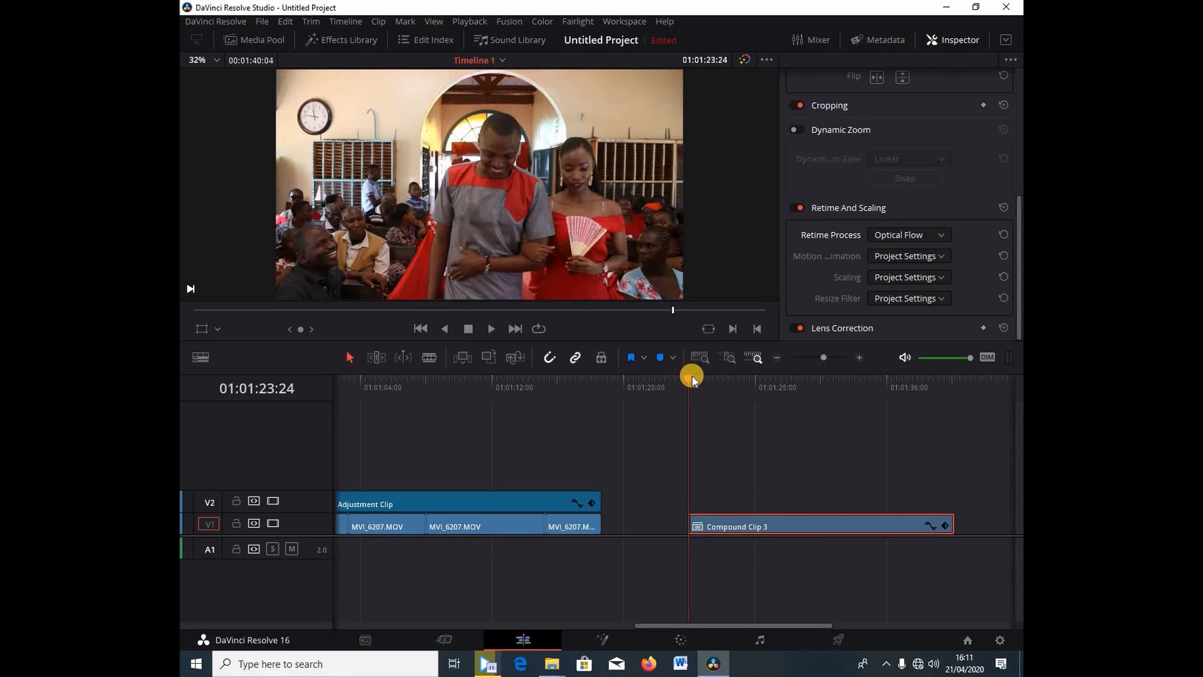
click(491, 329)
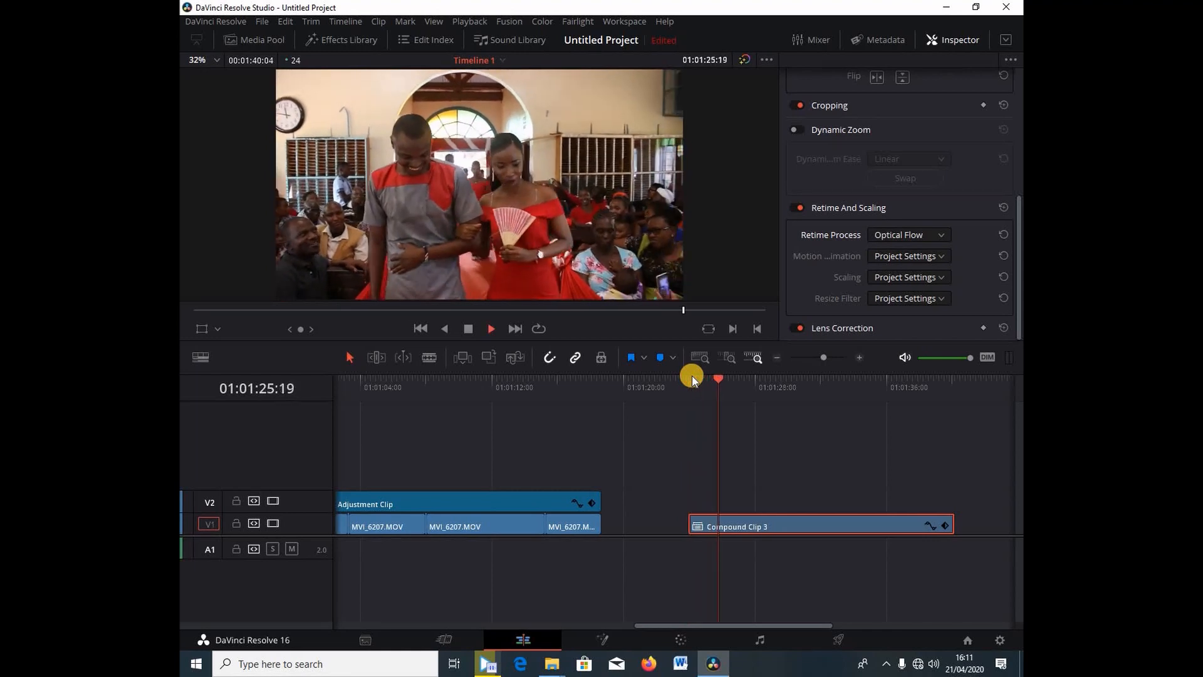